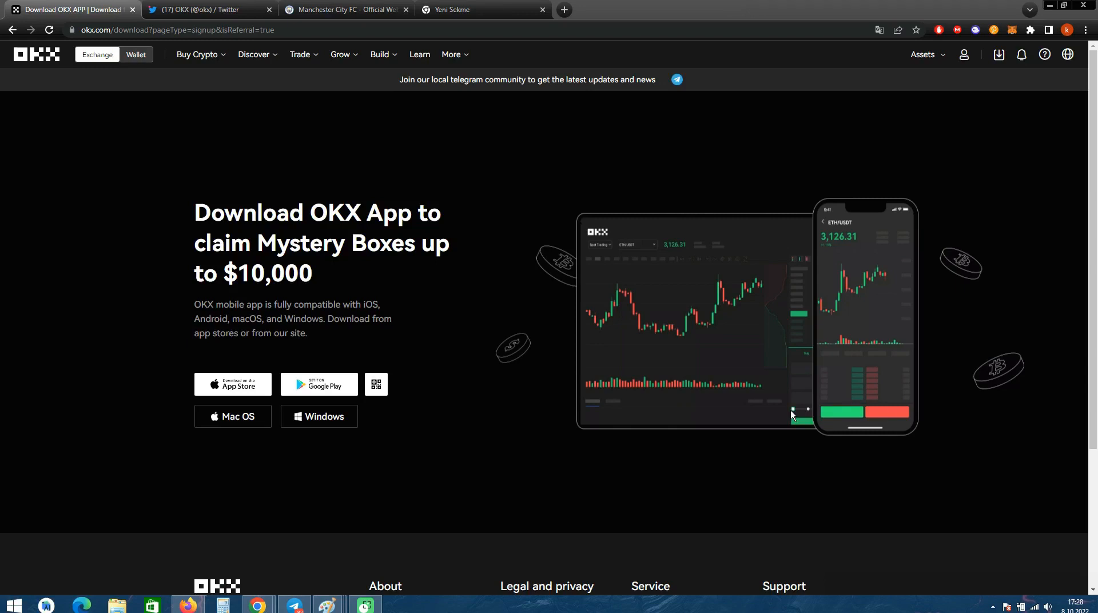
mouse_move(534, 350)
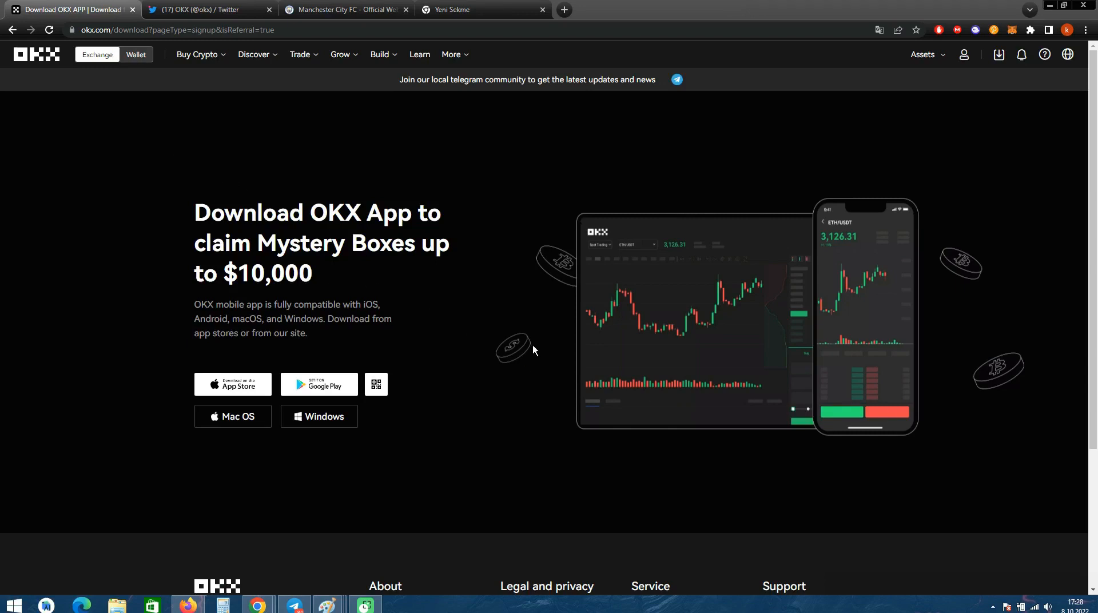
mouse_move(42, 69)
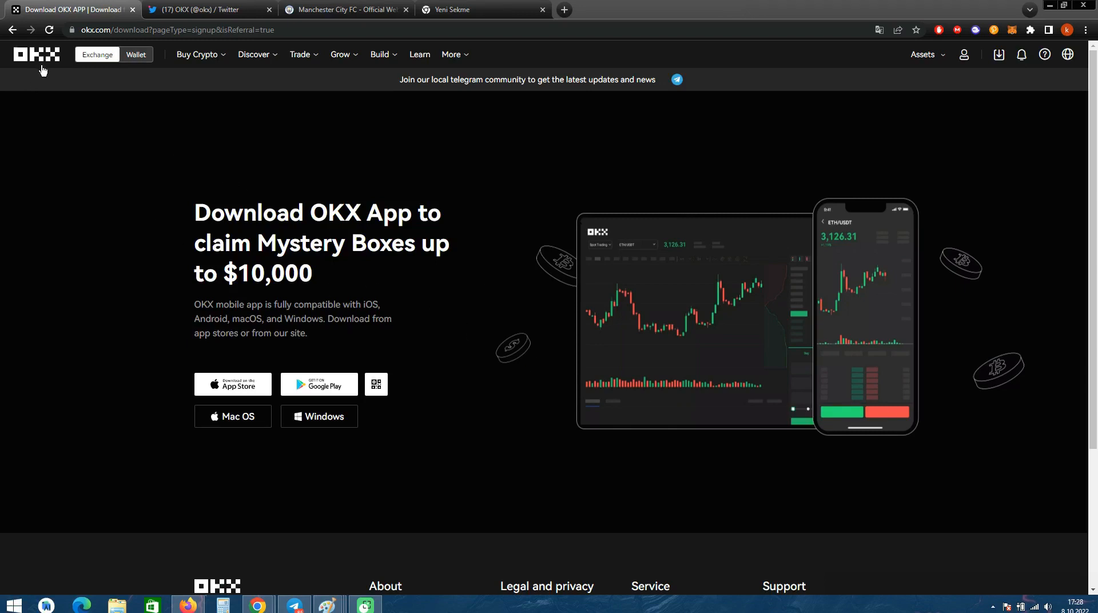
mouse_move(1066, 548)
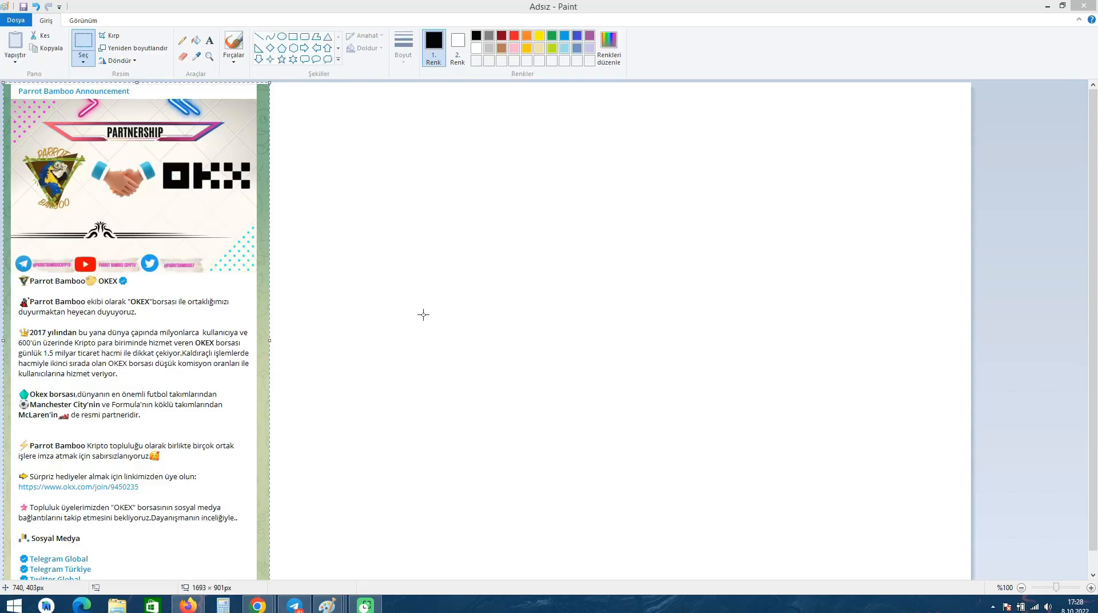
mouse_move(194, 224)
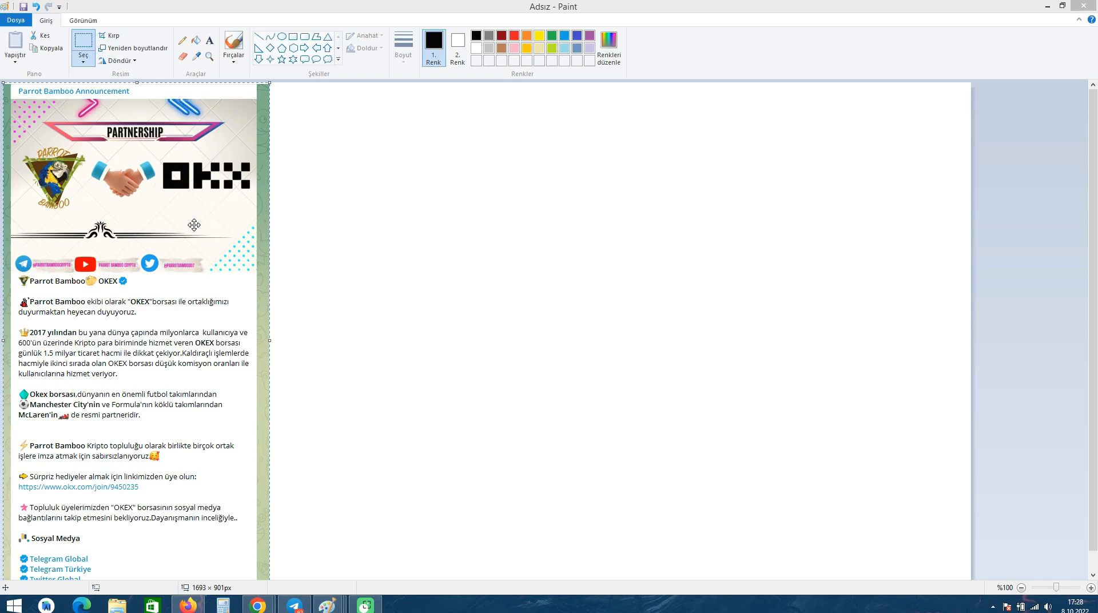
mouse_move(71, 500)
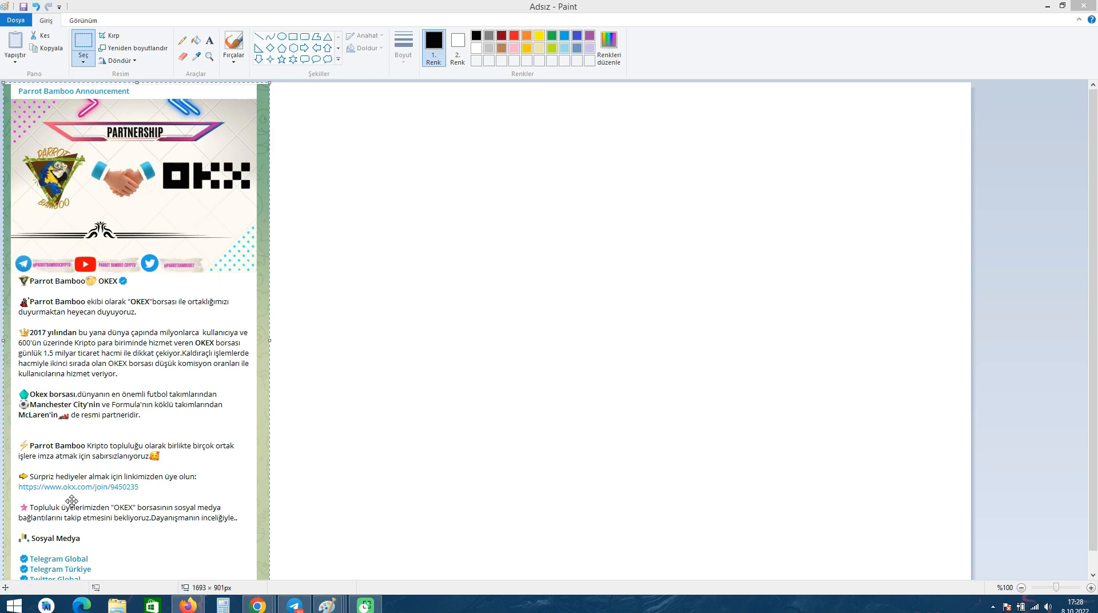
mouse_move(119, 504)
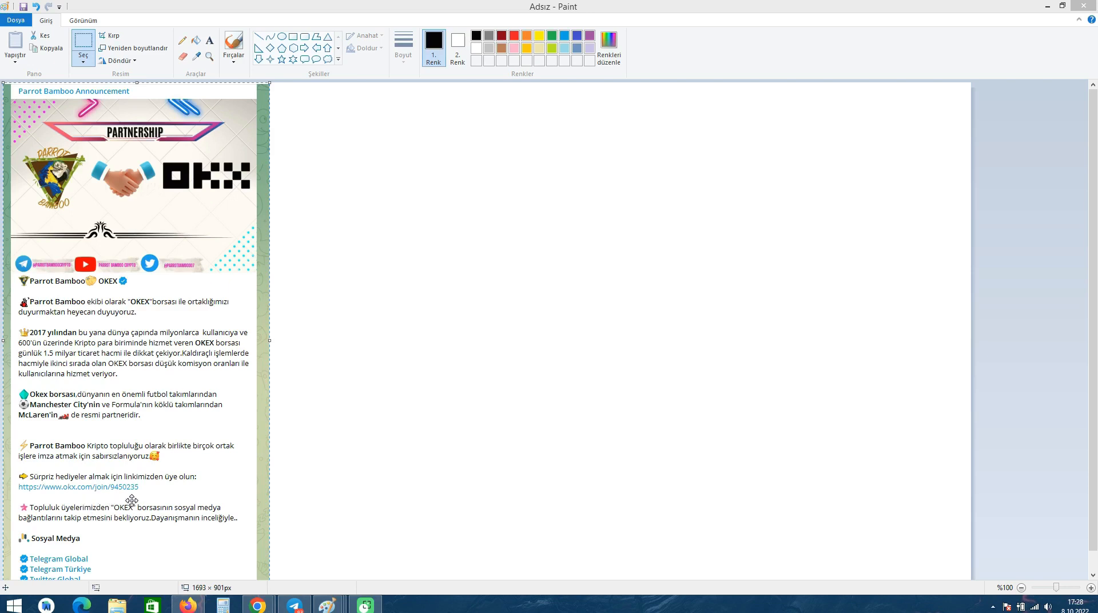
mouse_move(302, 420)
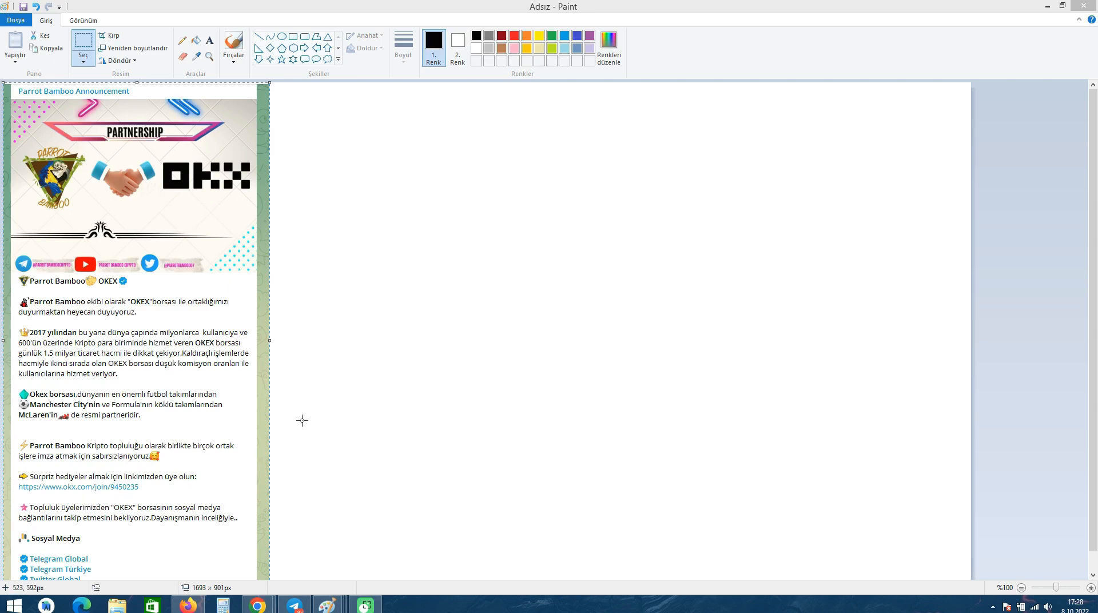
mouse_move(303, 426)
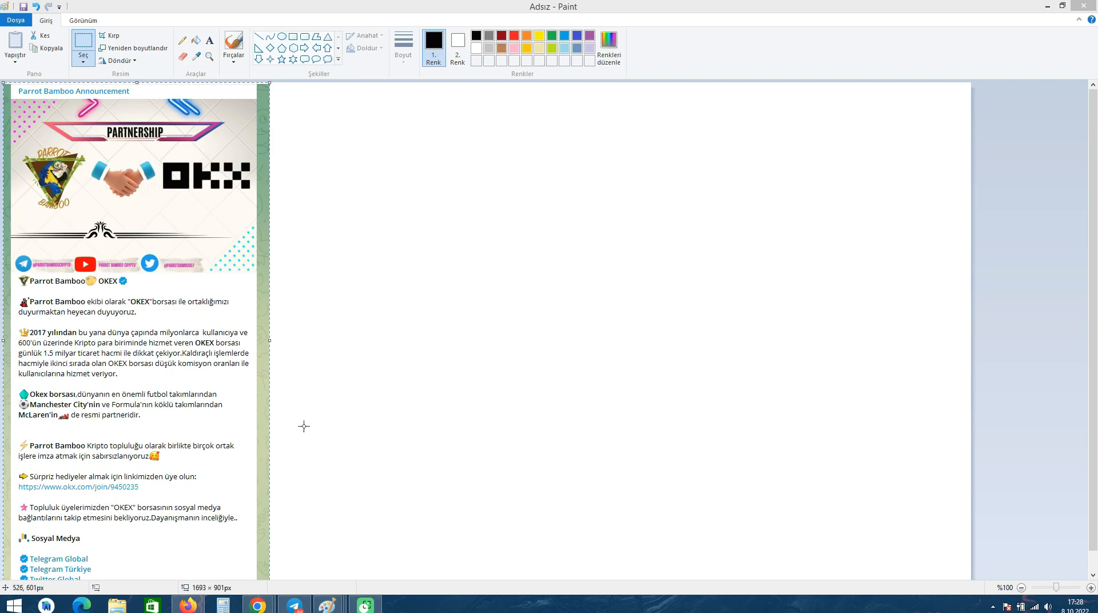
mouse_move(277, 389)
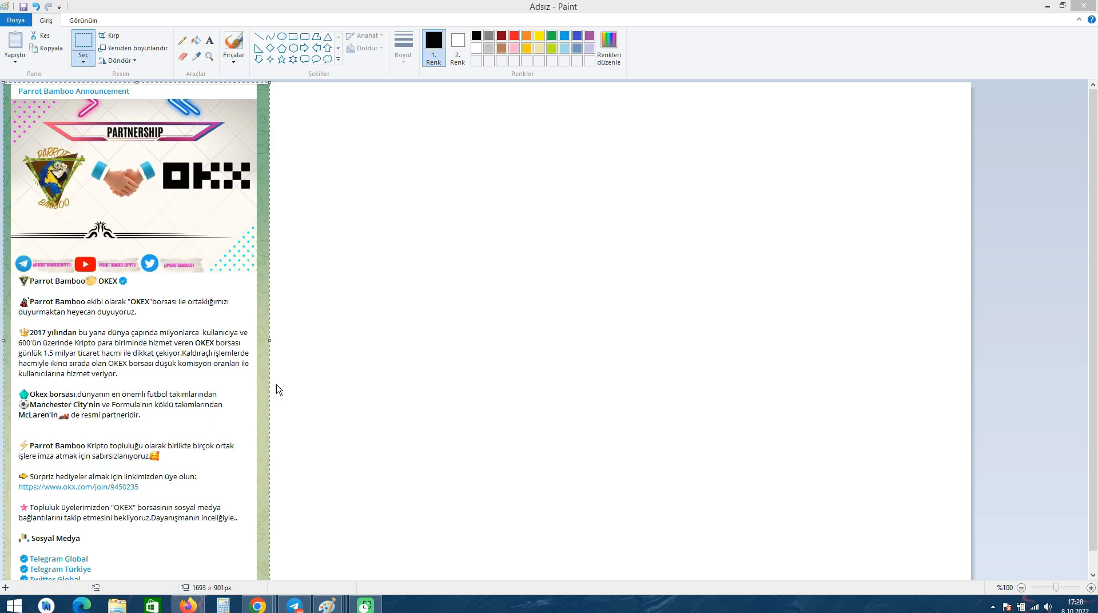
mouse_move(81, 498)
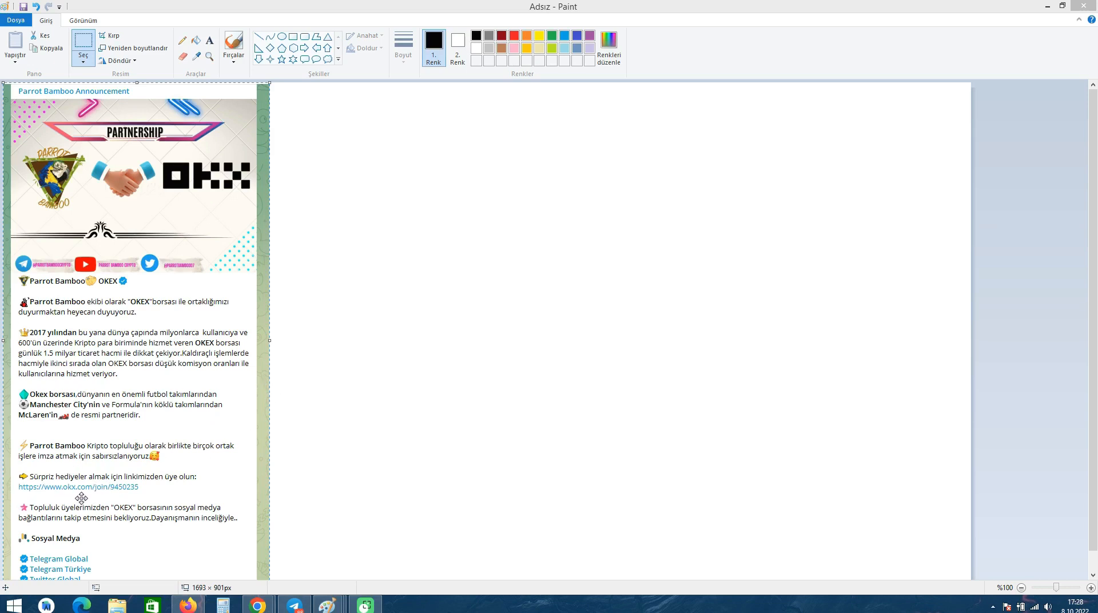
mouse_move(152, 484)
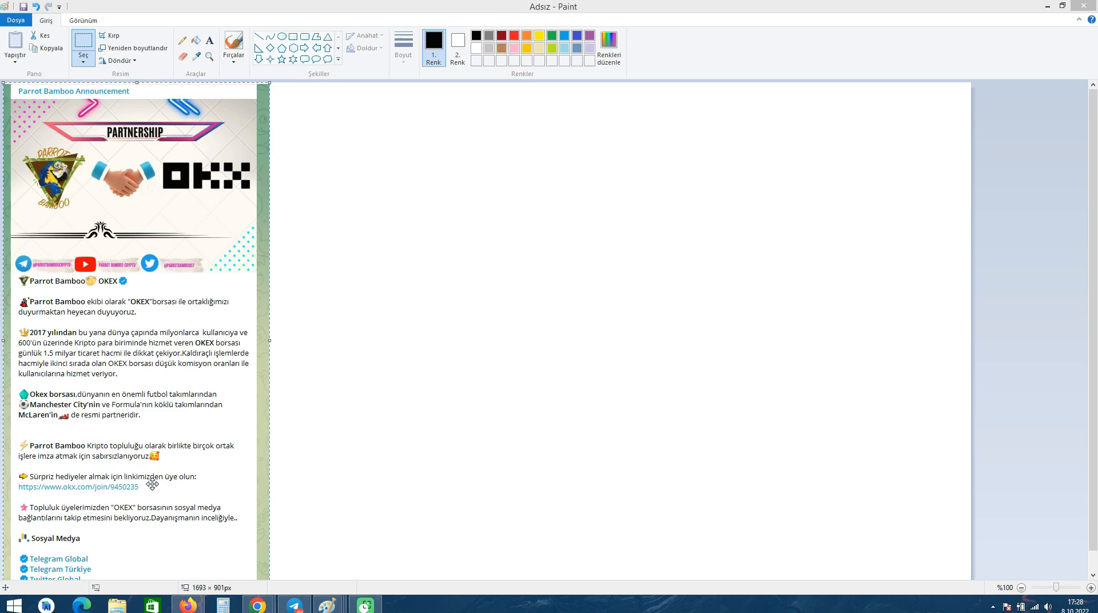
mouse_move(183, 481)
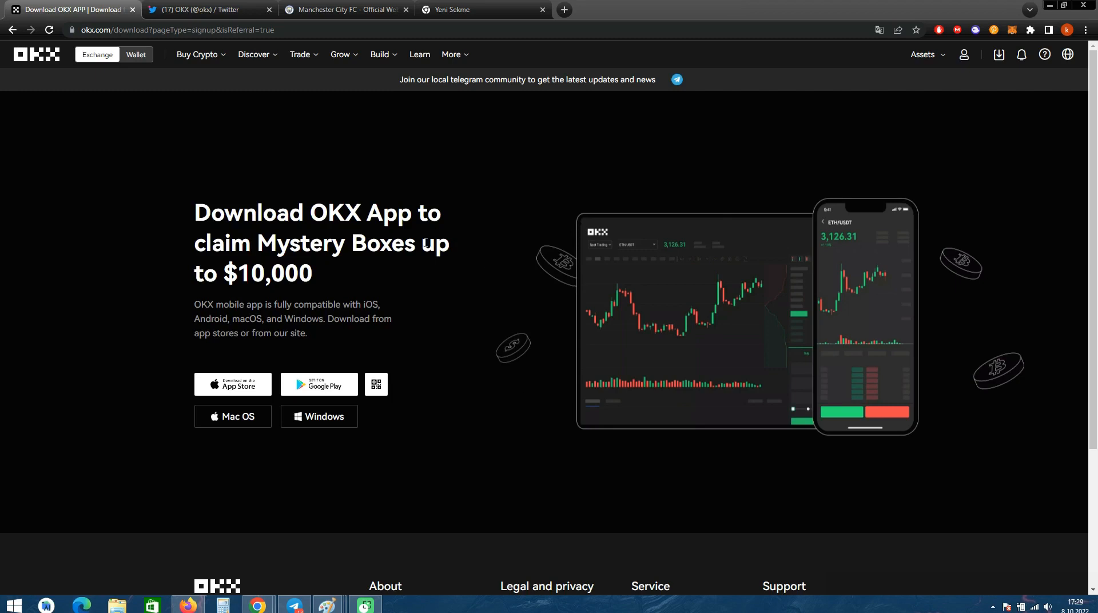
mouse_move(518, 409)
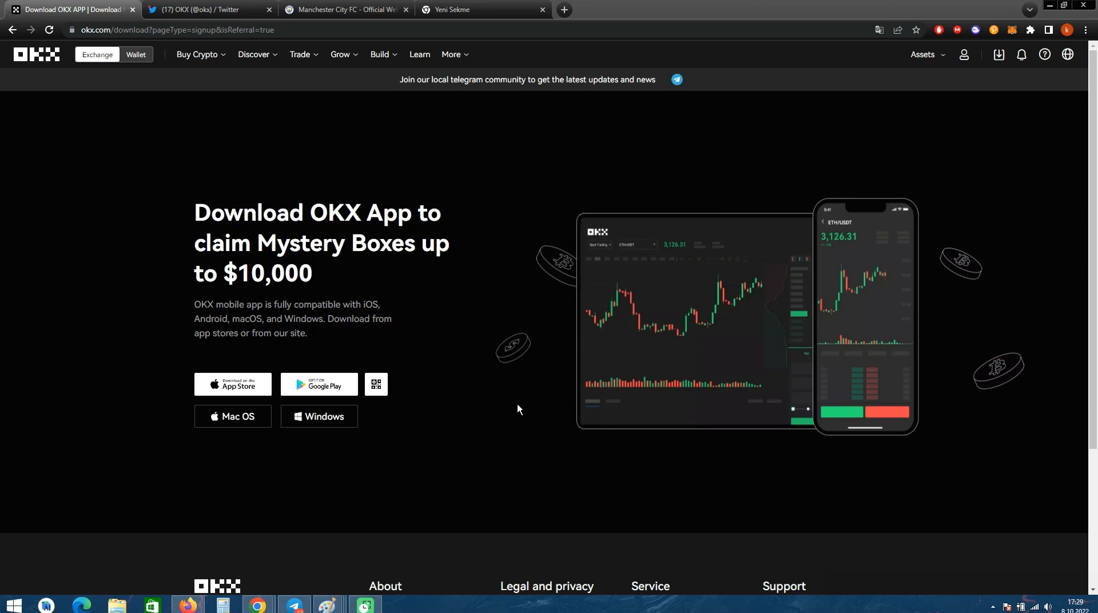
mouse_move(554, 399)
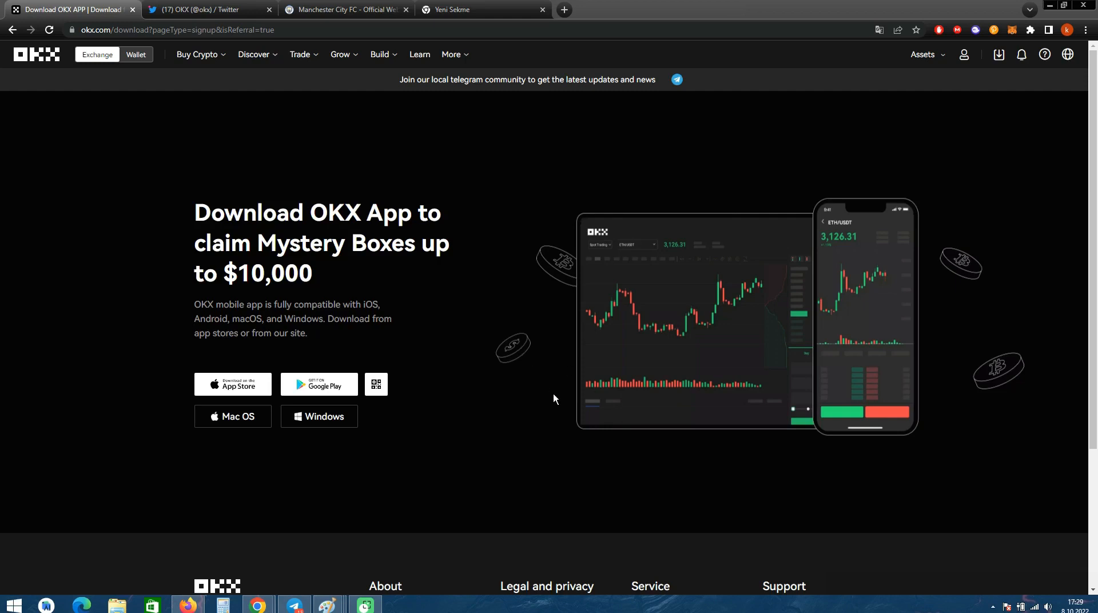
mouse_move(579, 433)
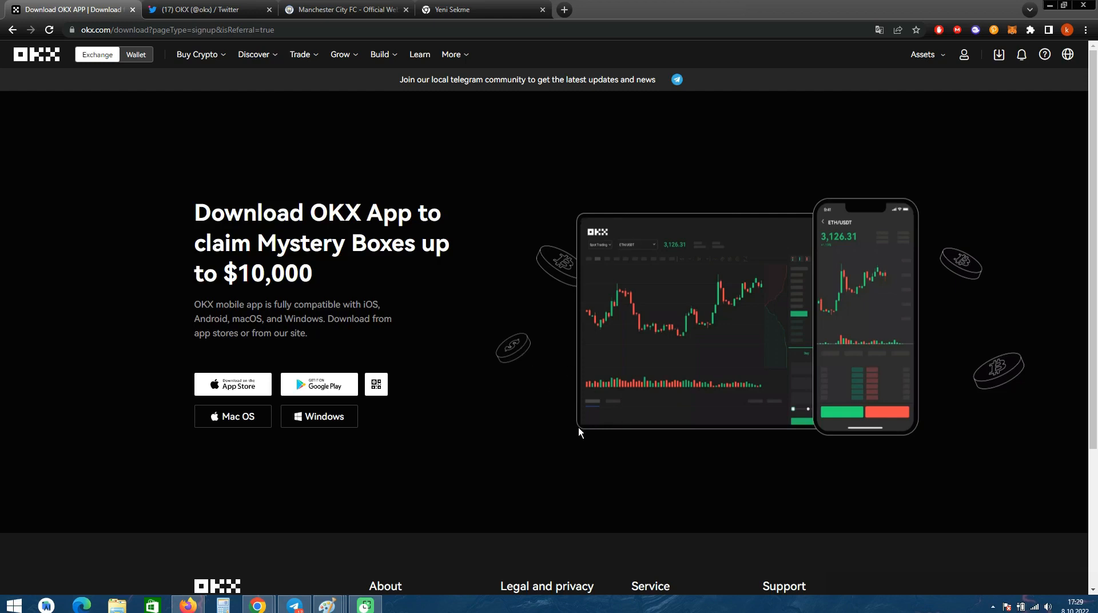
mouse_move(872, 491)
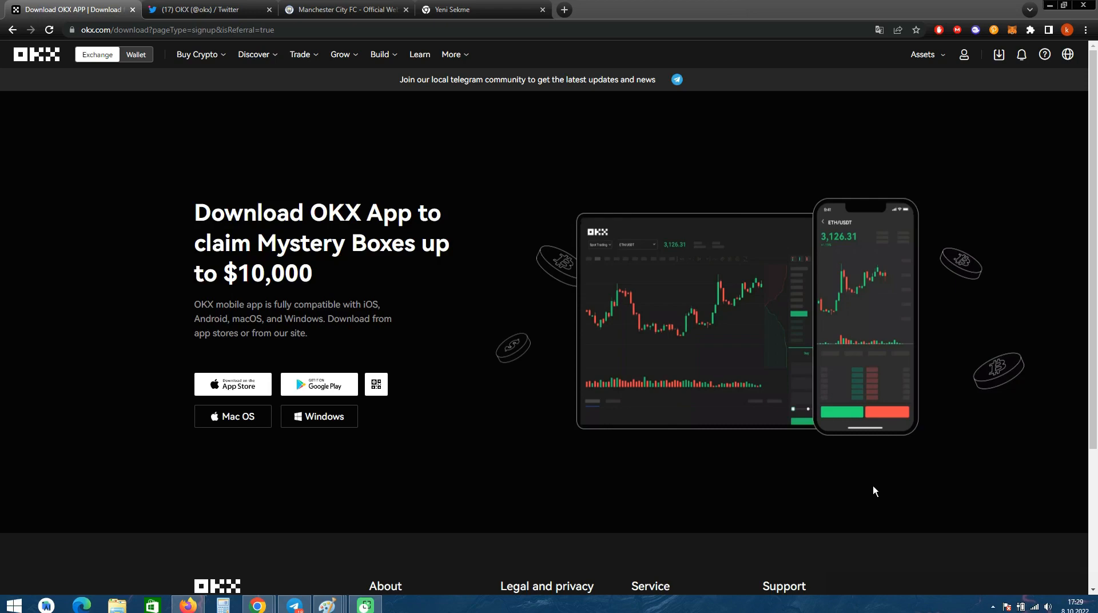
mouse_move(998, 545)
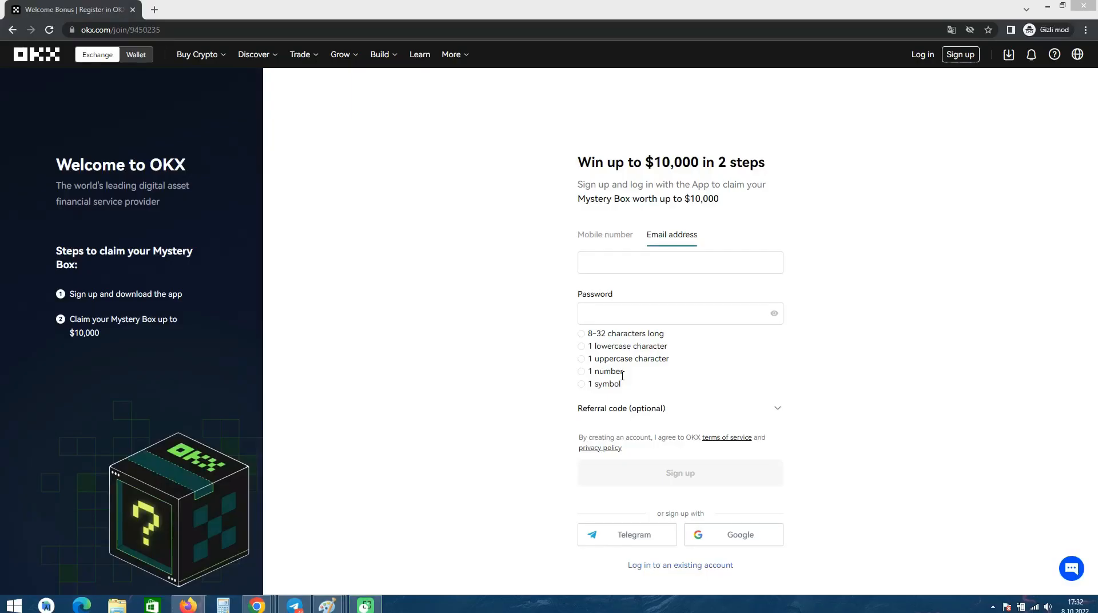
mouse_move(422, 344)
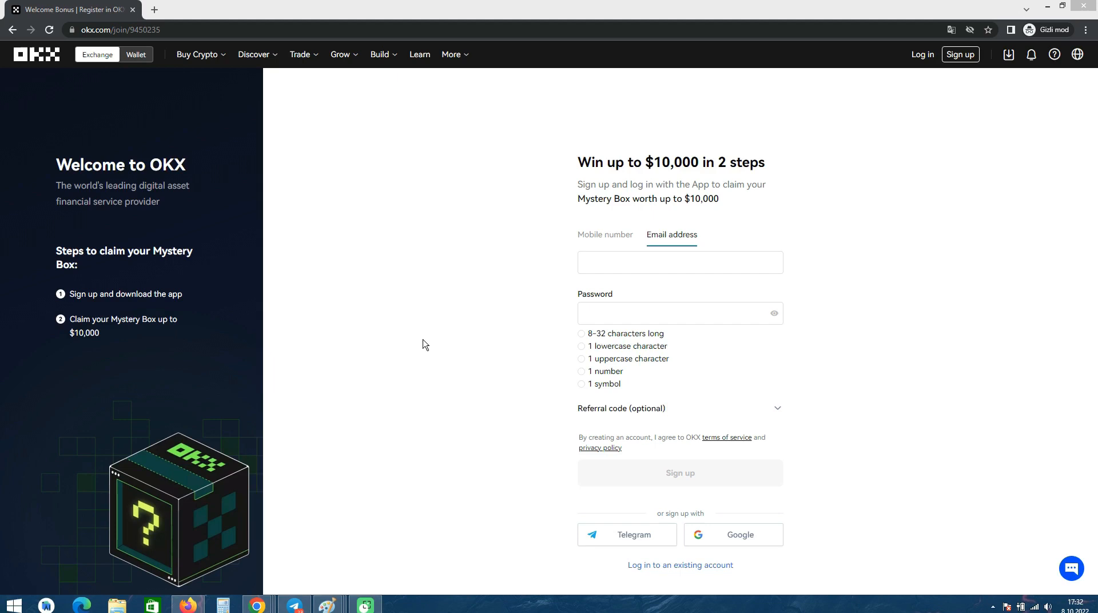
mouse_move(539, 251)
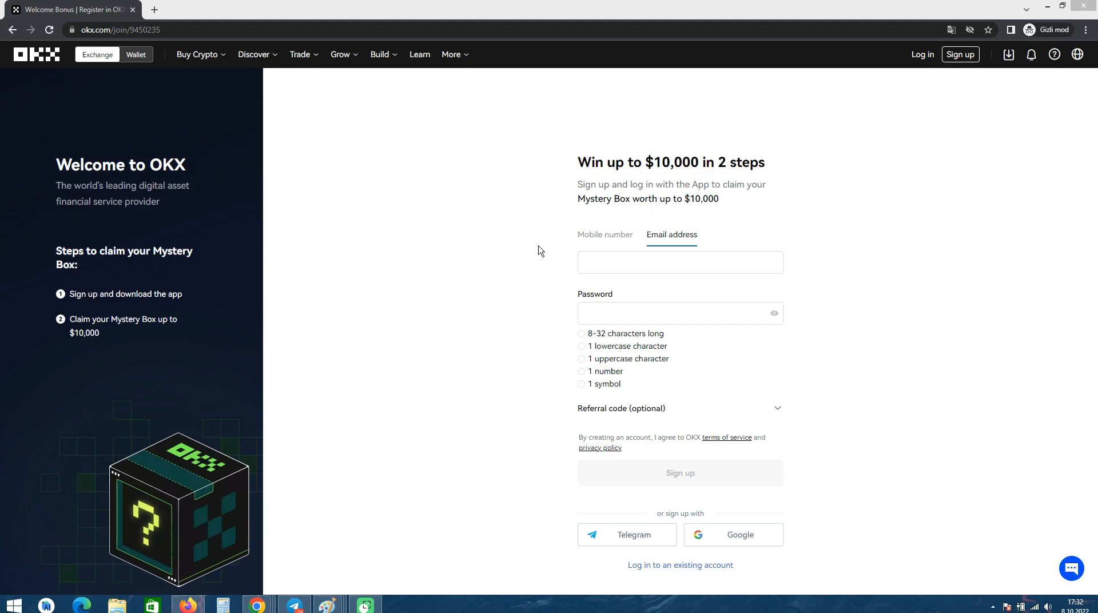
mouse_move(95, 71)
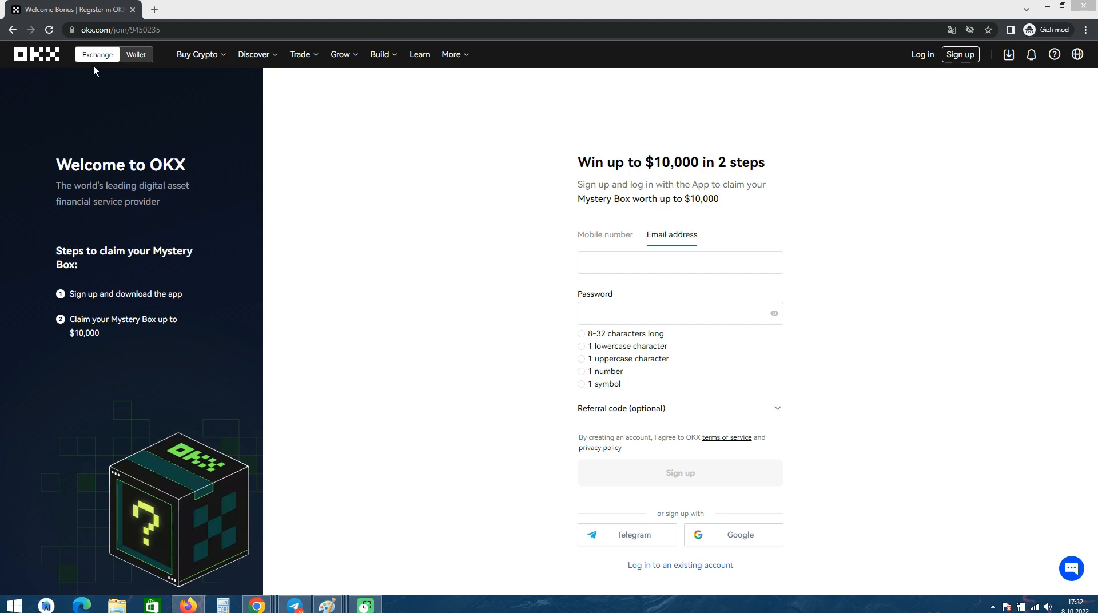
mouse_move(558, 276)
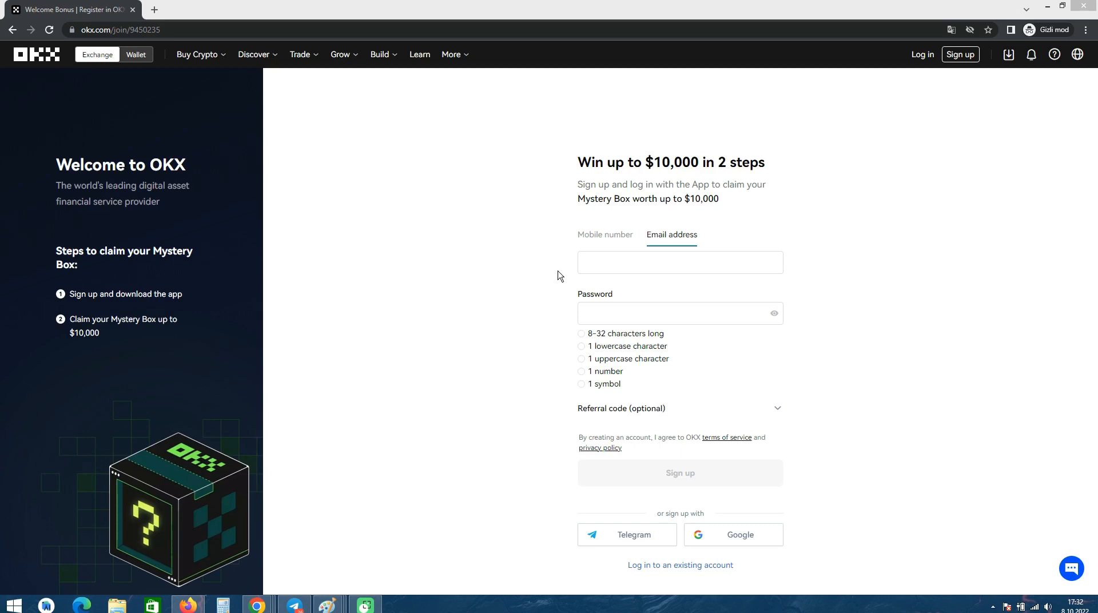
mouse_move(656, 247)
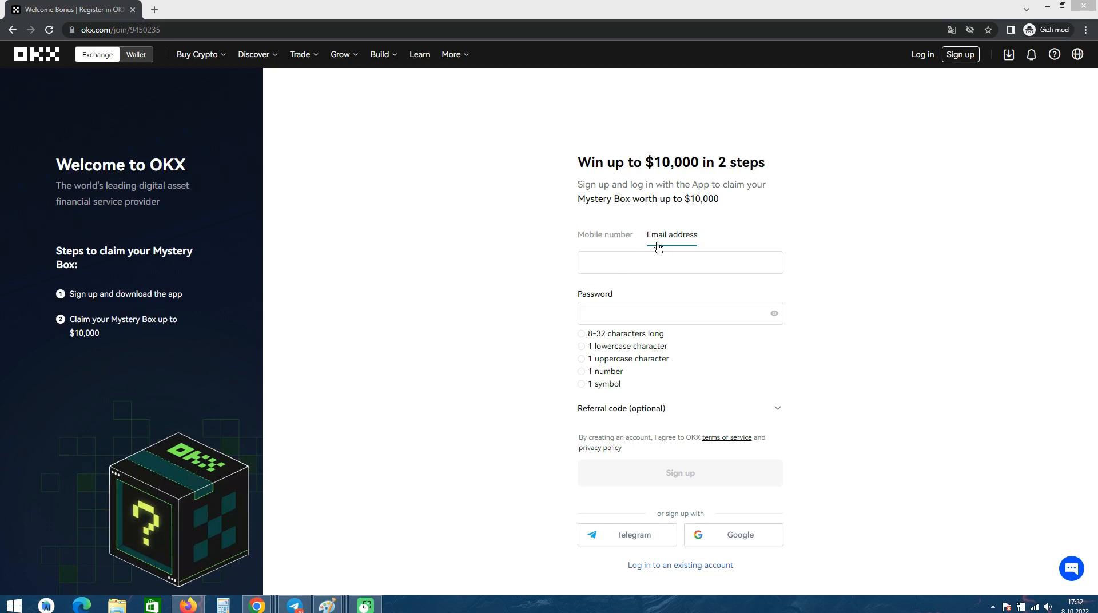
mouse_move(659, 292)
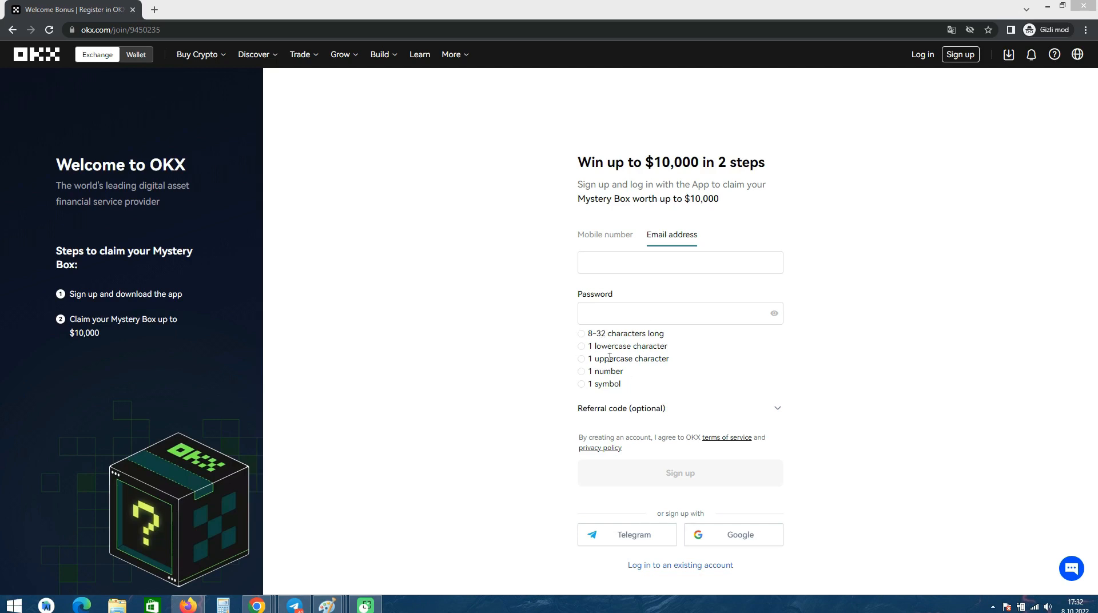
mouse_move(696, 482)
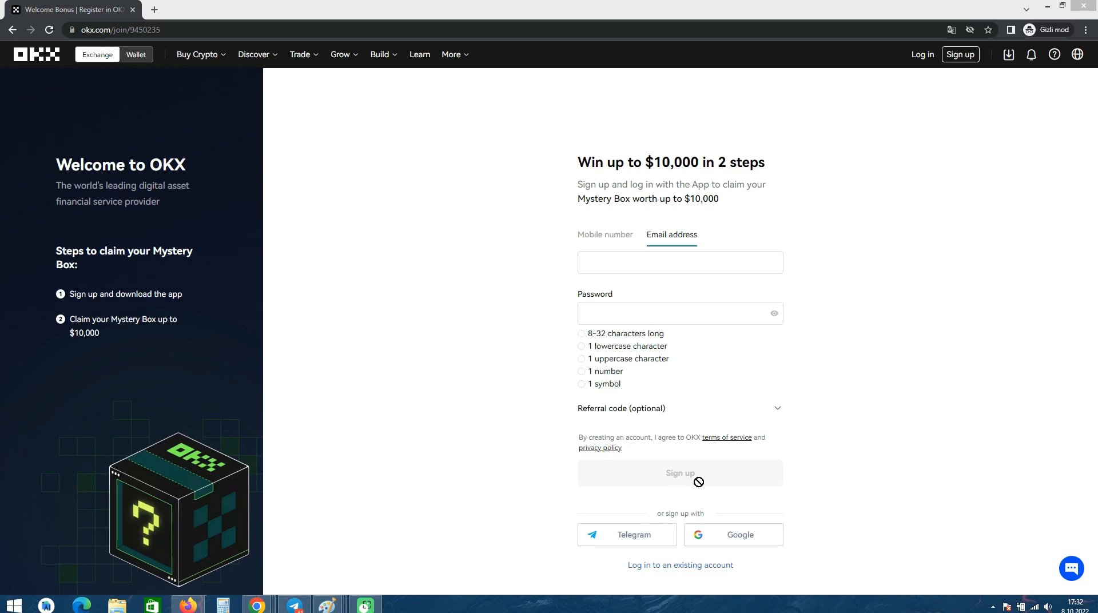
mouse_move(729, 388)
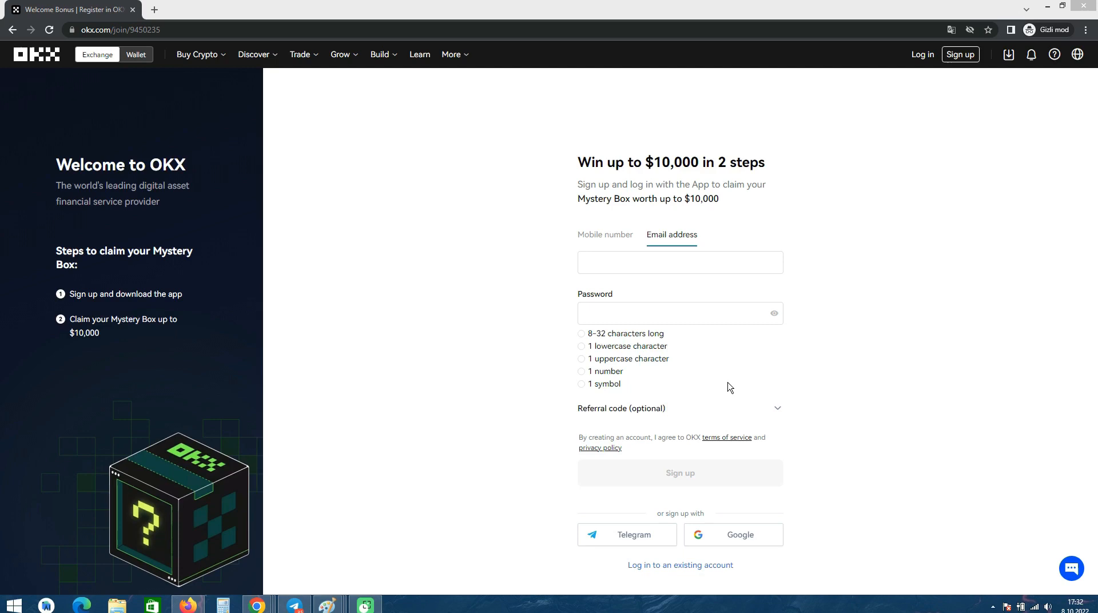
mouse_move(729, 381)
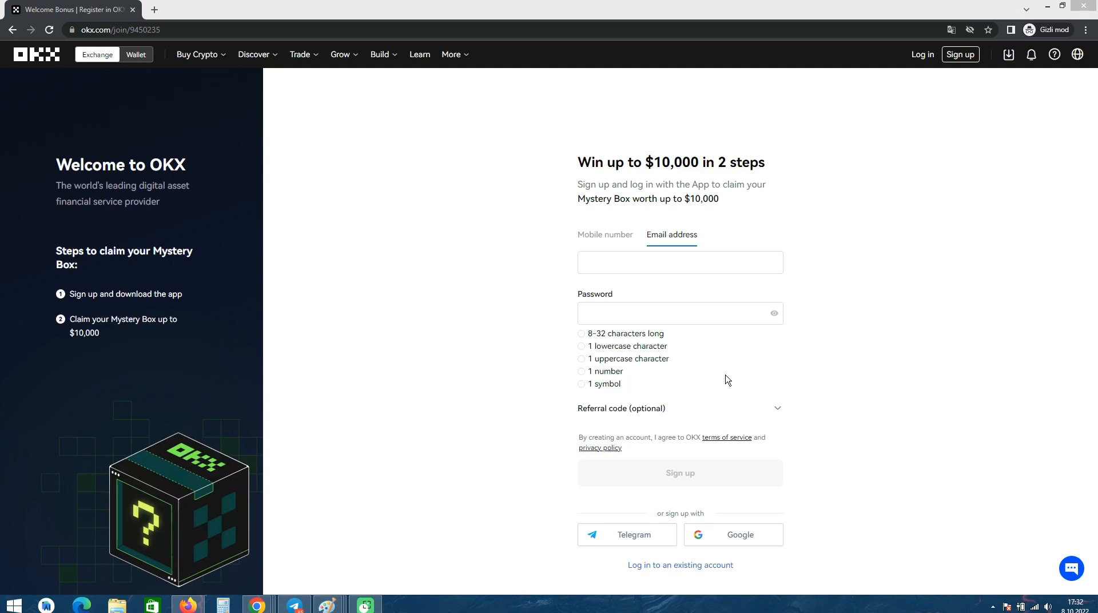
mouse_move(791, 386)
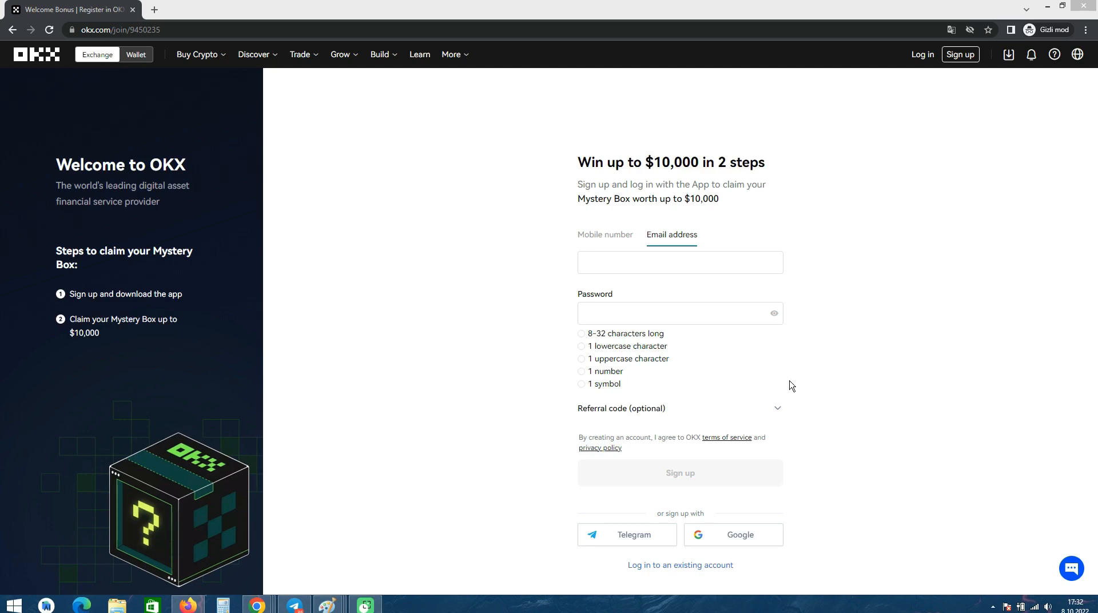
mouse_move(825, 321)
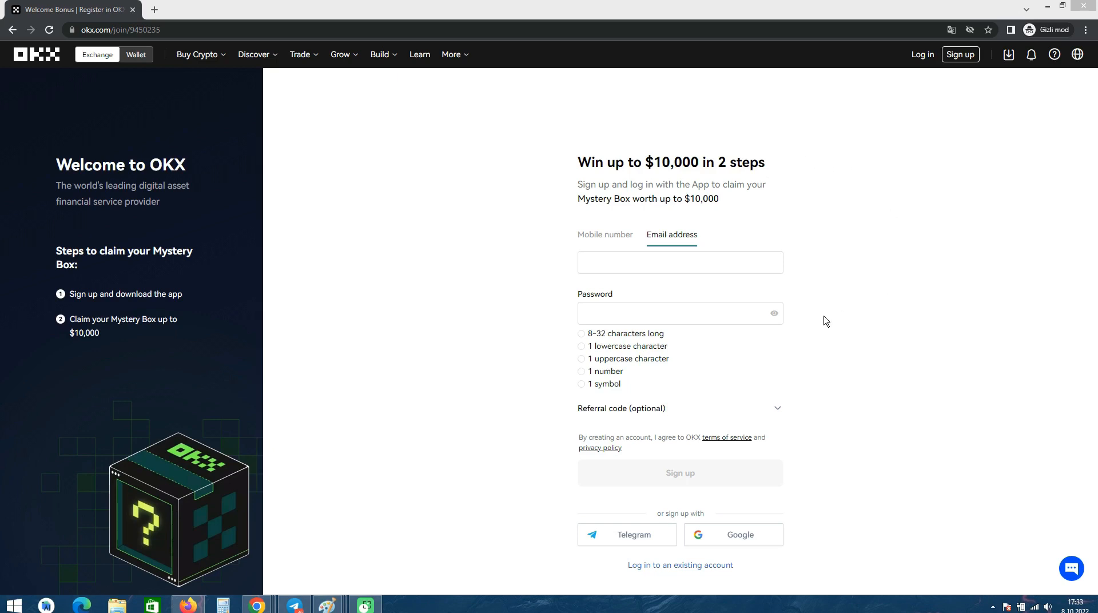
mouse_move(426, 380)
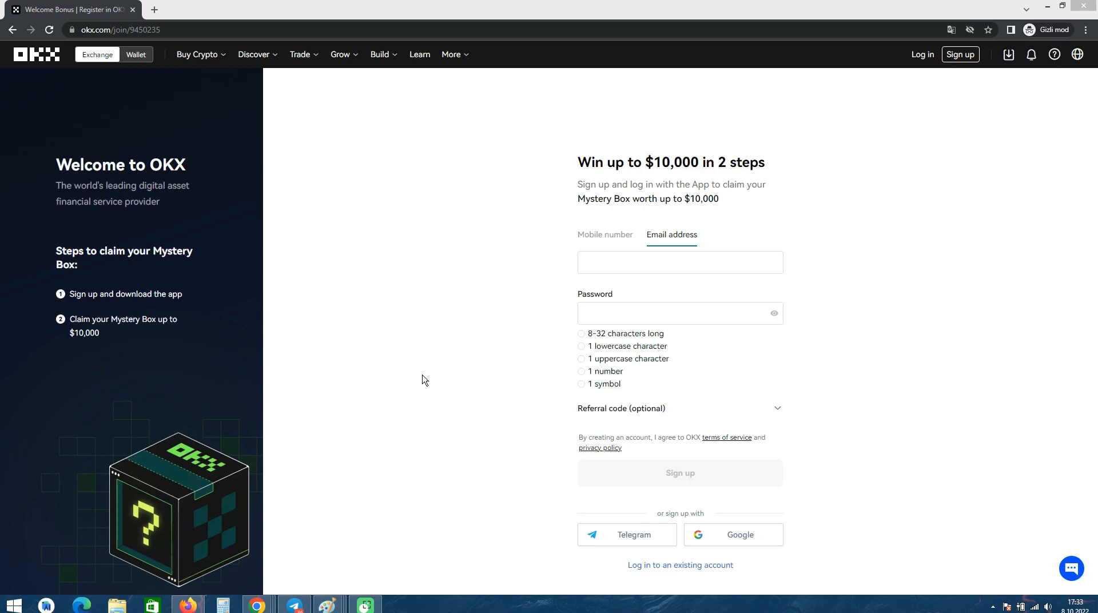
mouse_move(324, 463)
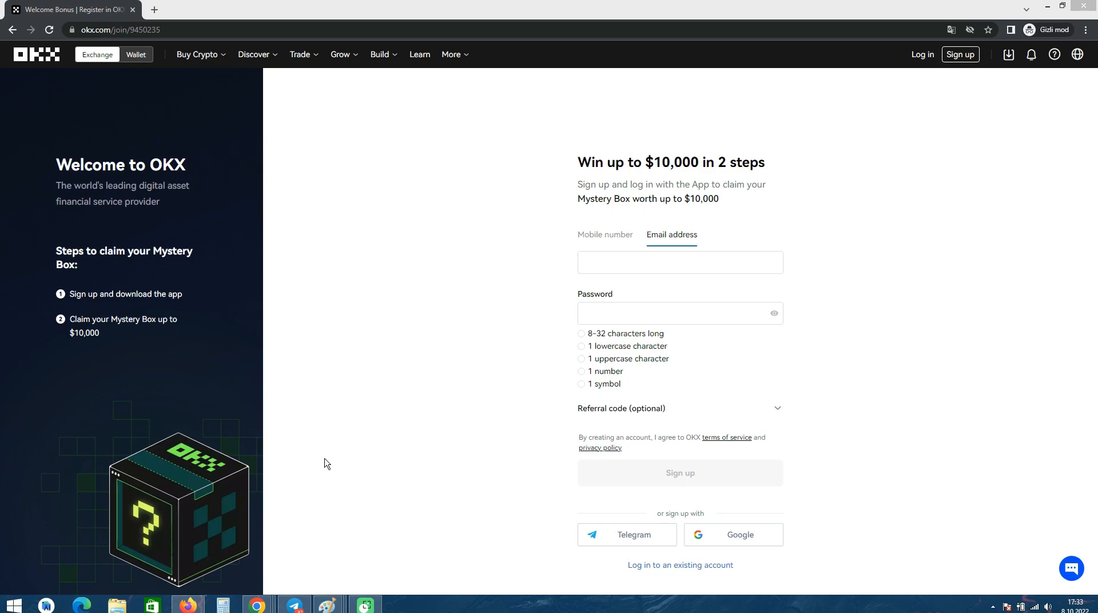
mouse_move(262, 431)
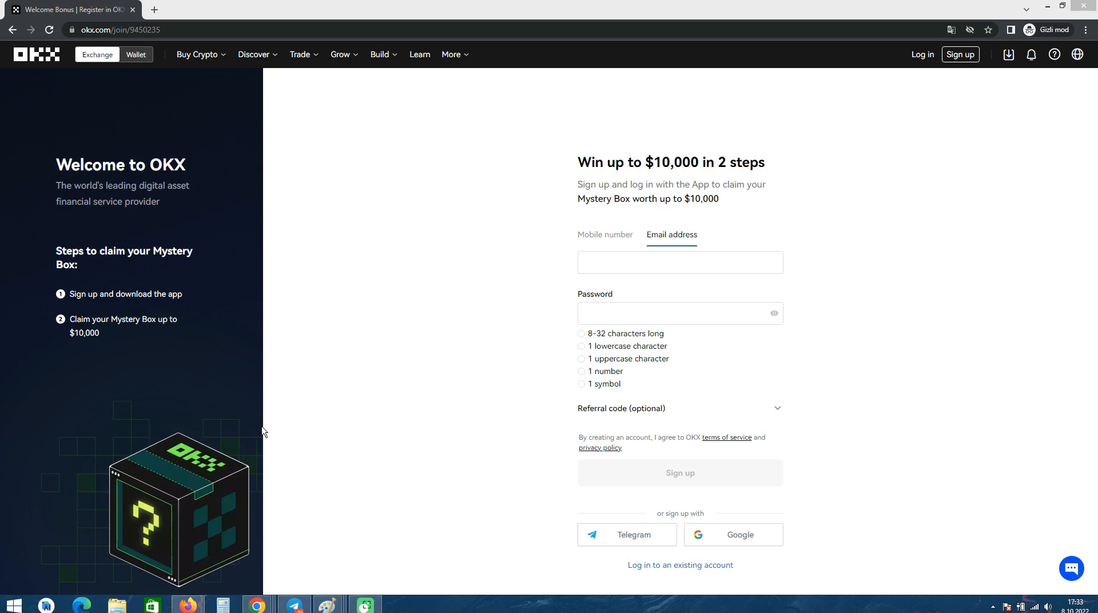
mouse_move(453, 398)
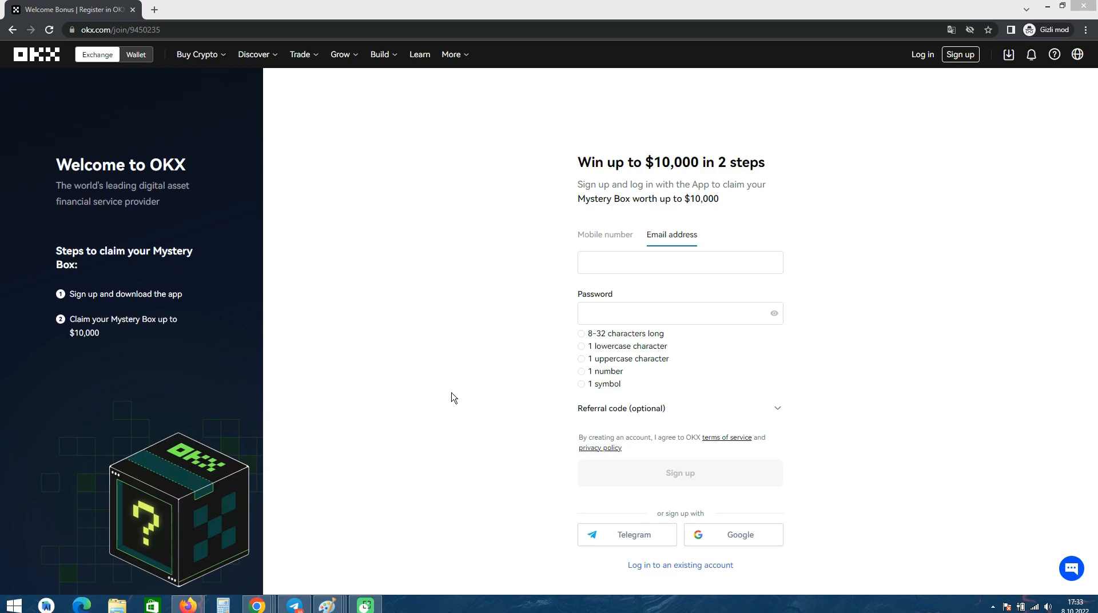
mouse_move(456, 402)
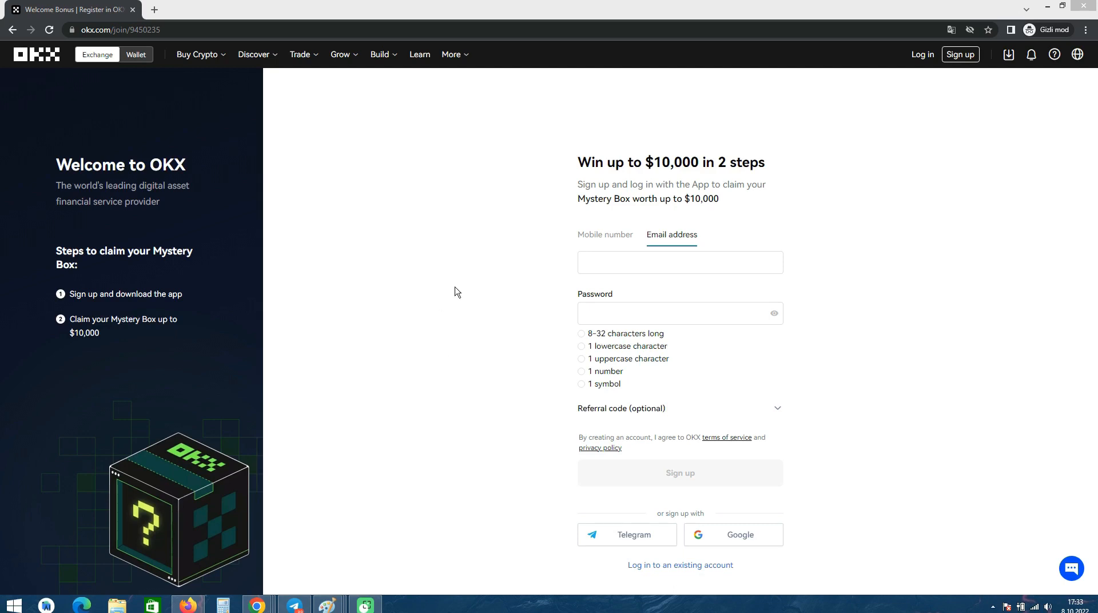
mouse_move(213, 510)
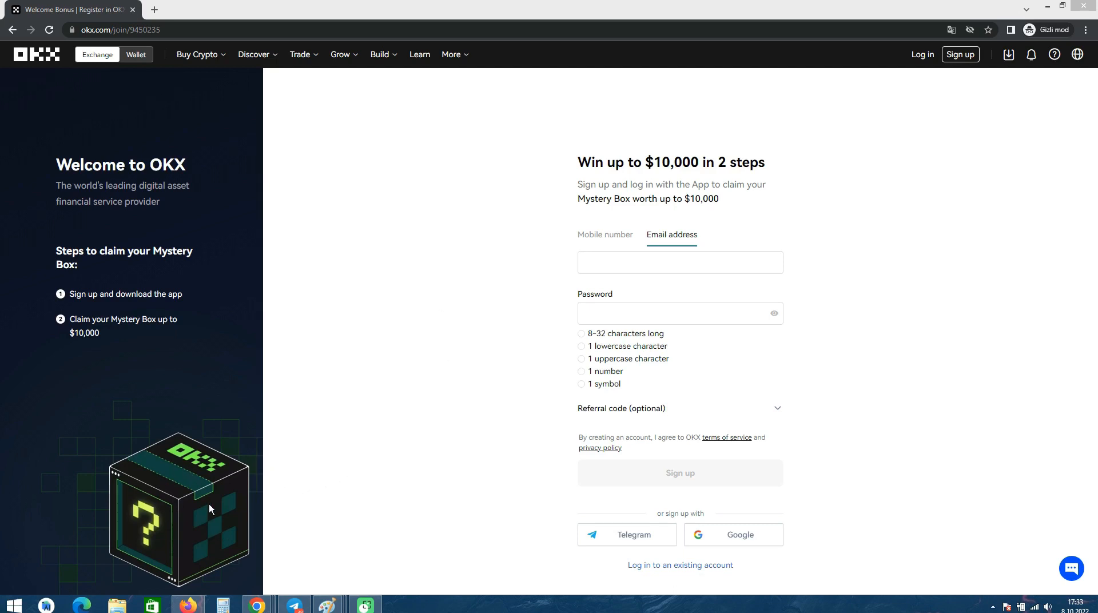
mouse_move(147, 466)
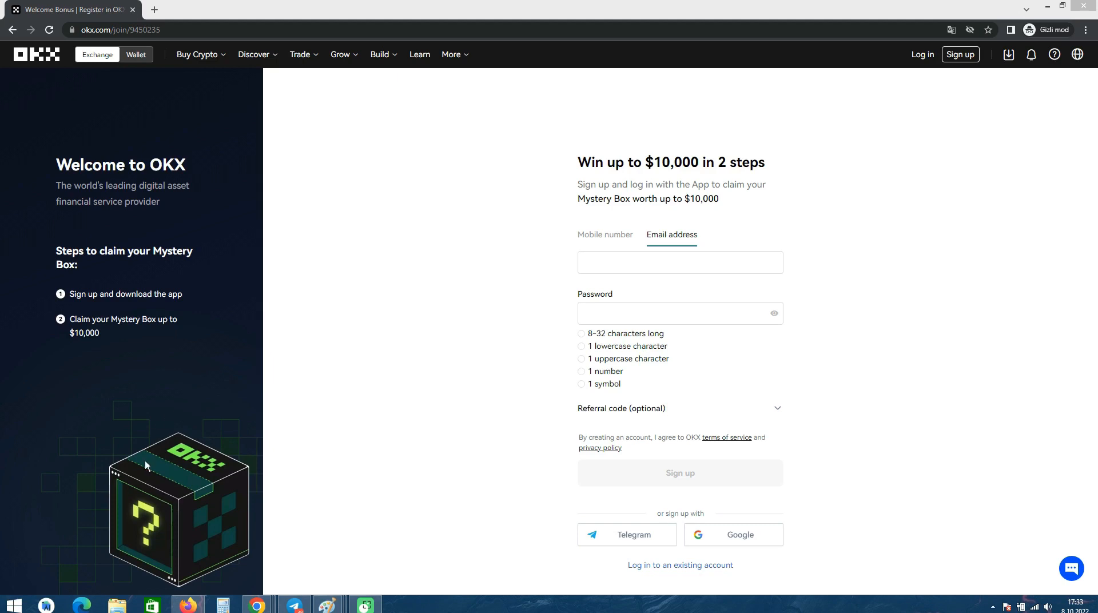
mouse_move(195, 475)
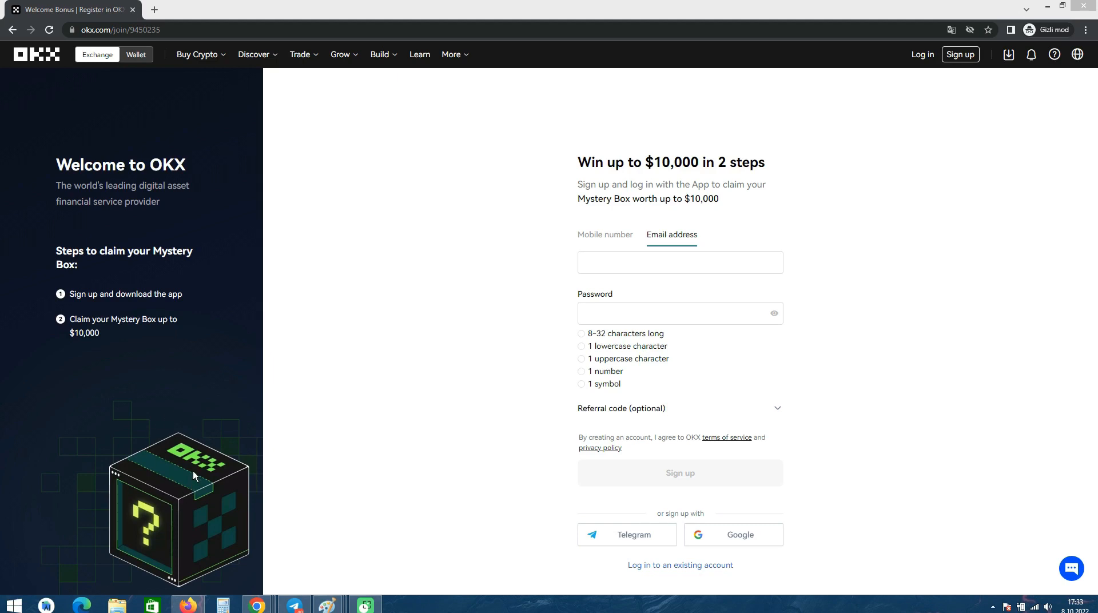
mouse_move(220, 437)
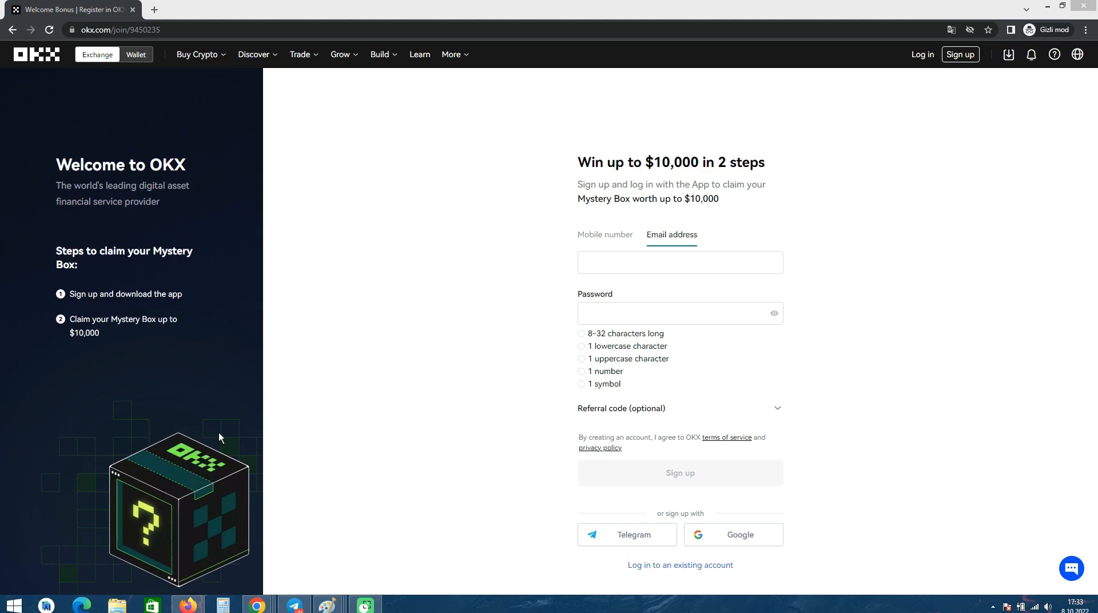
mouse_move(230, 286)
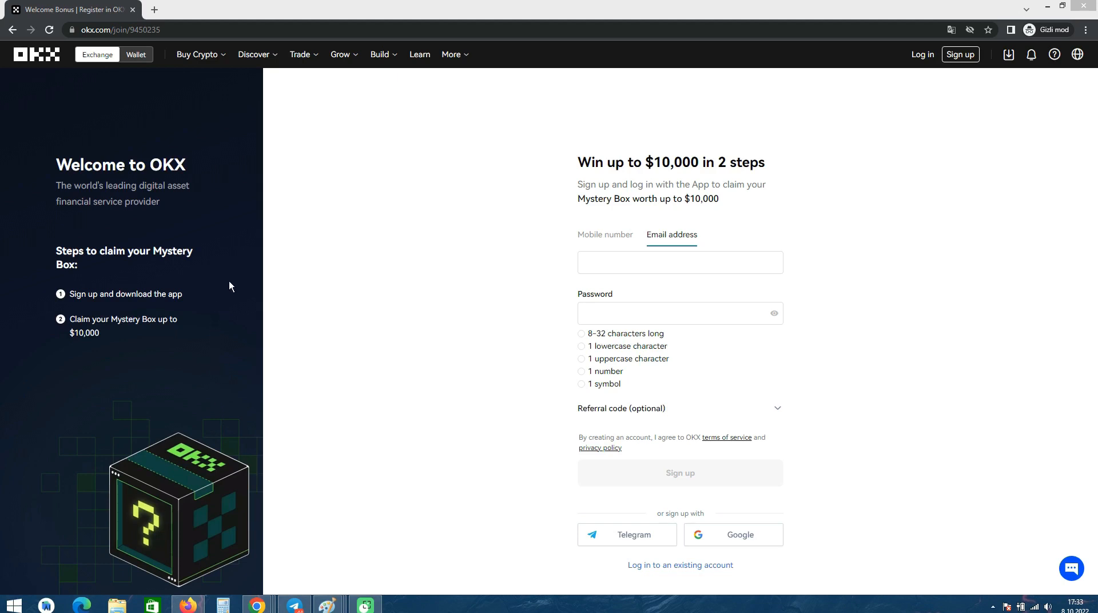
mouse_move(243, 408)
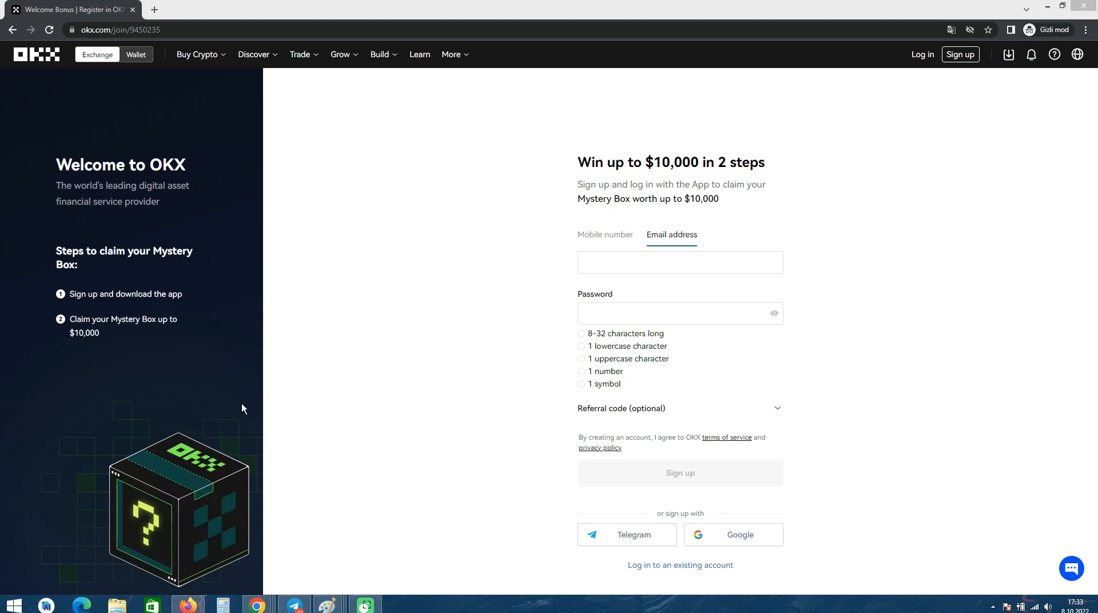
mouse_move(233, 374)
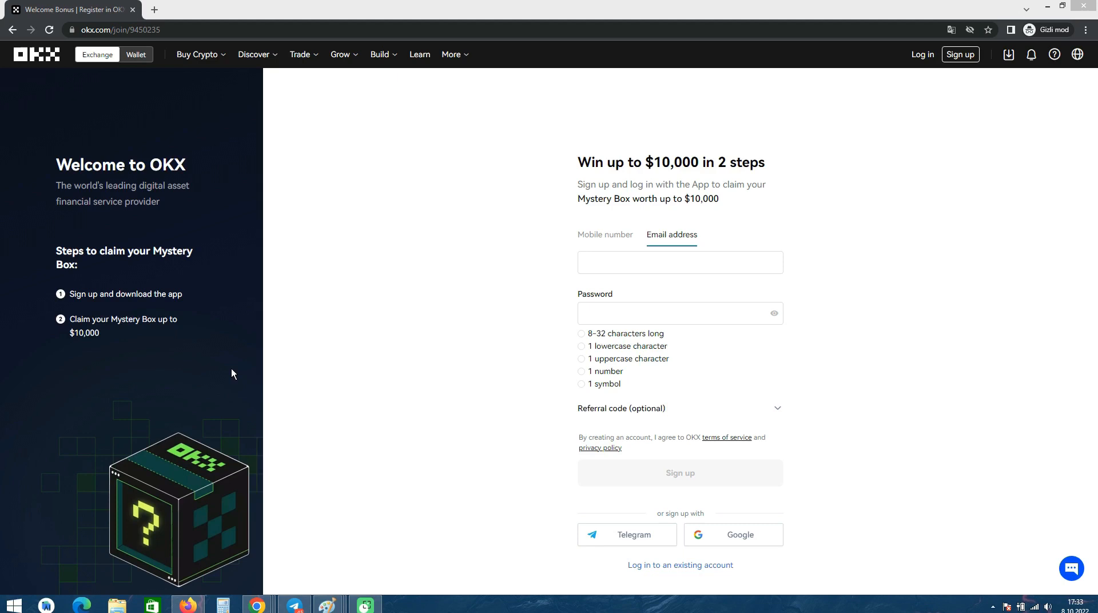
mouse_move(1042, 585)
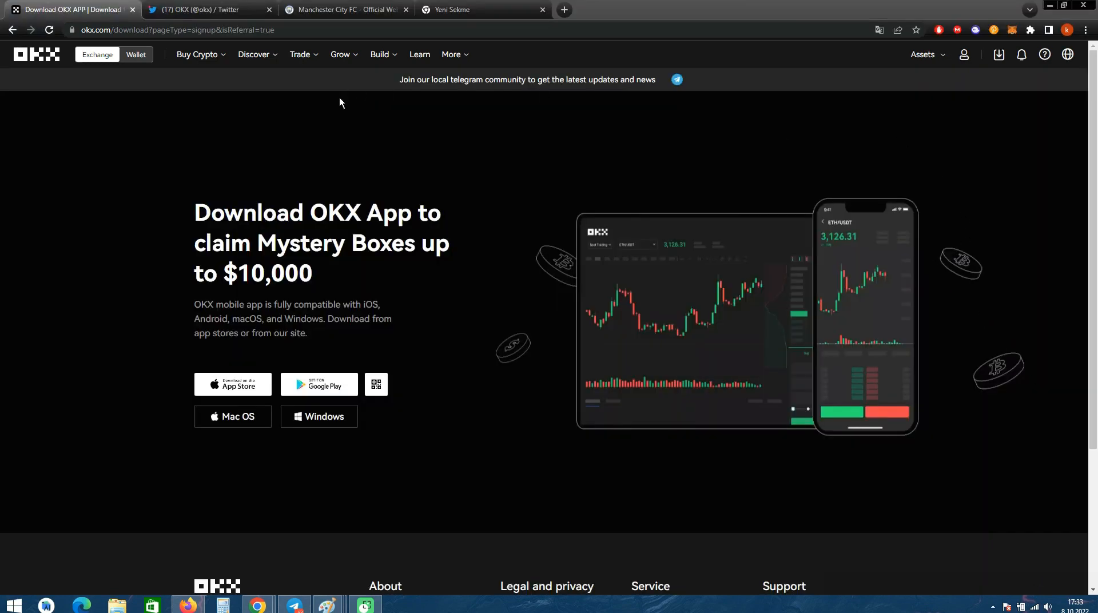
mouse_move(244, 122)
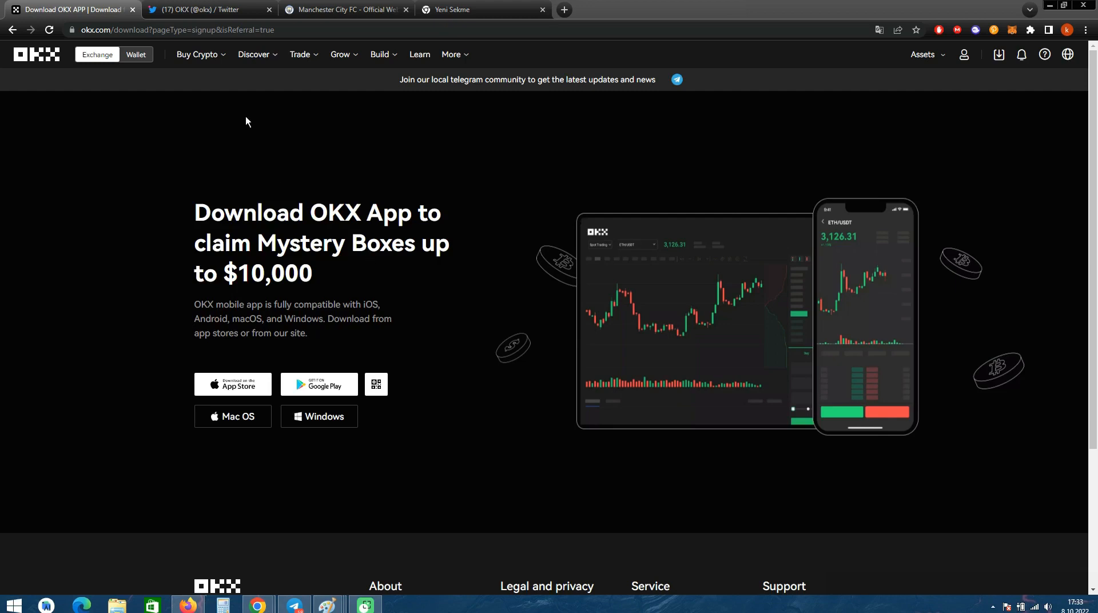
Step: Browse the Buy crypto menu to see the available purchase methods
left_click(198, 54)
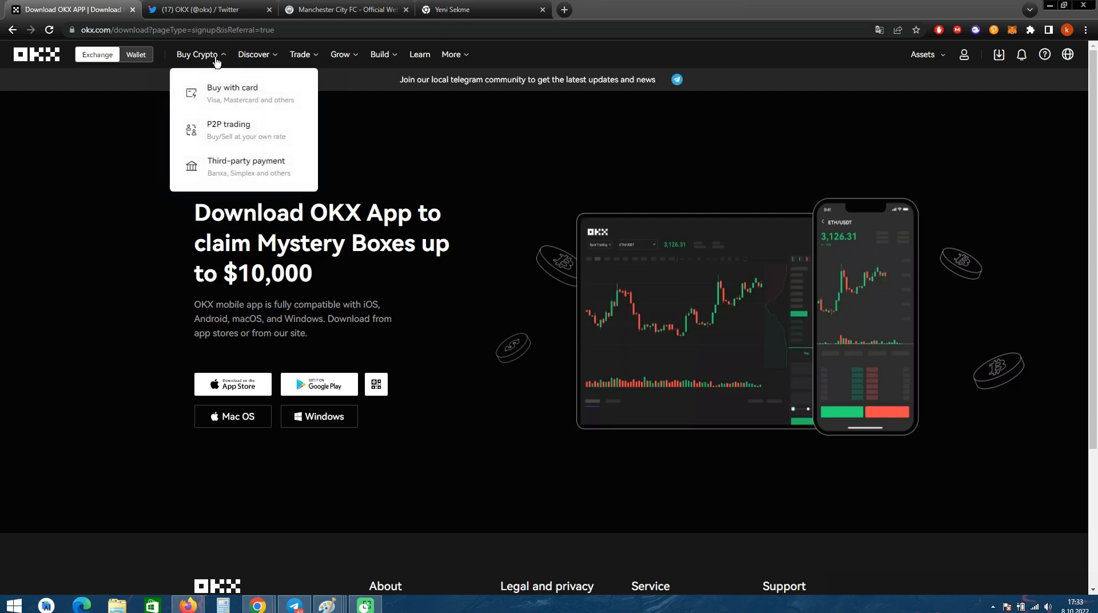
mouse_move(210, 95)
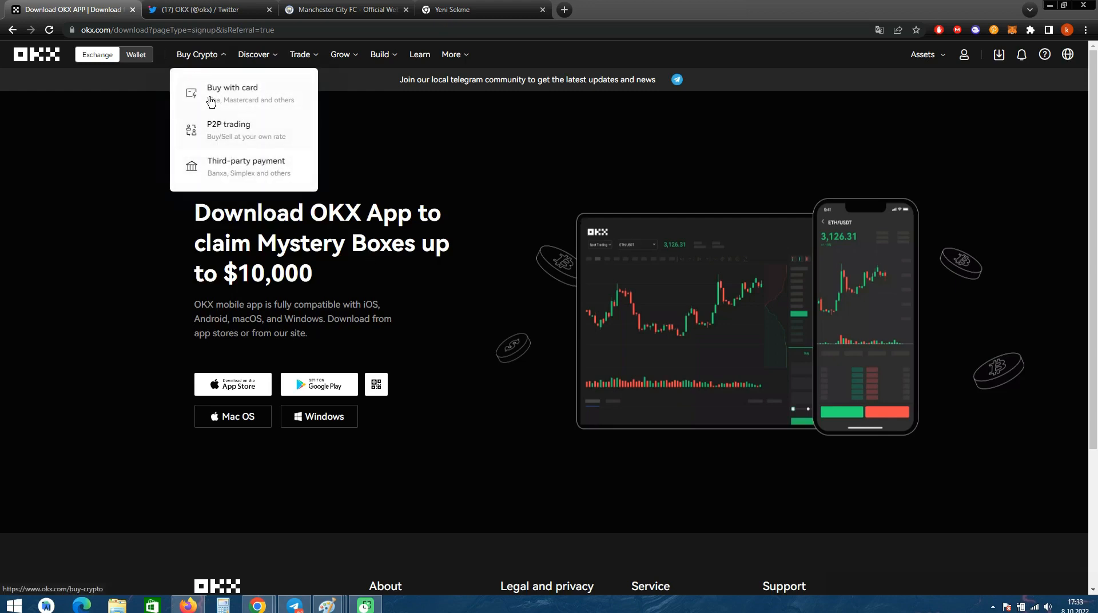
left_click(243, 158)
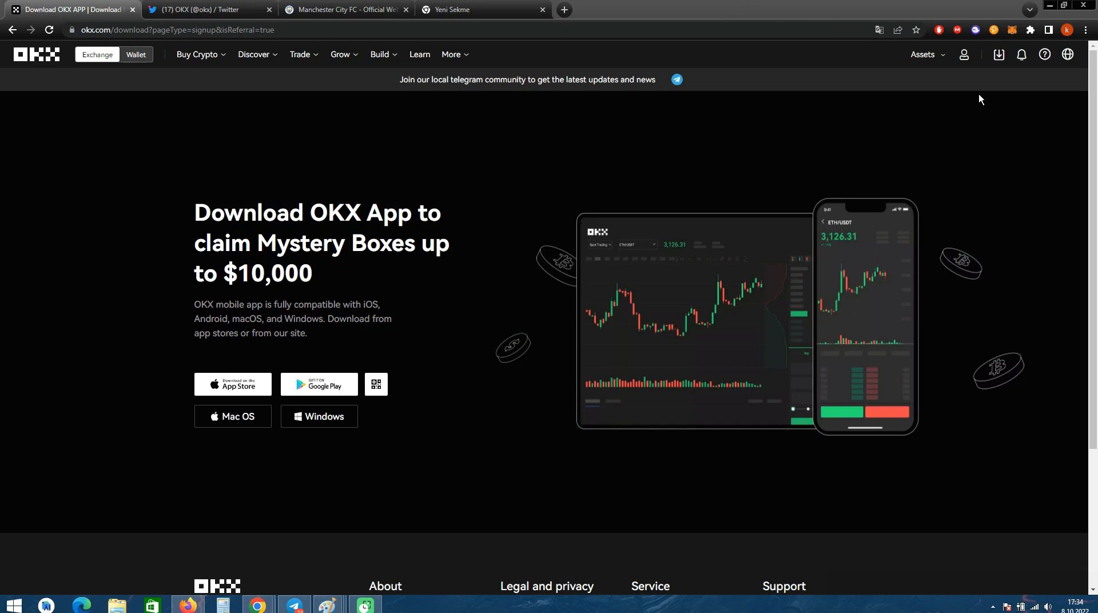
mouse_move(897, 130)
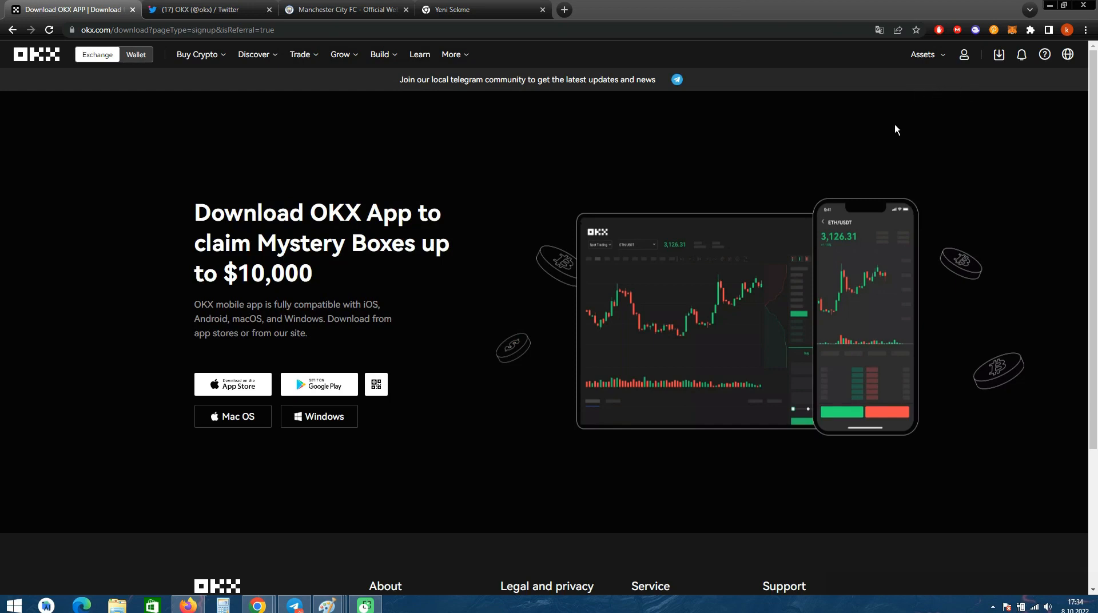
mouse_move(874, 140)
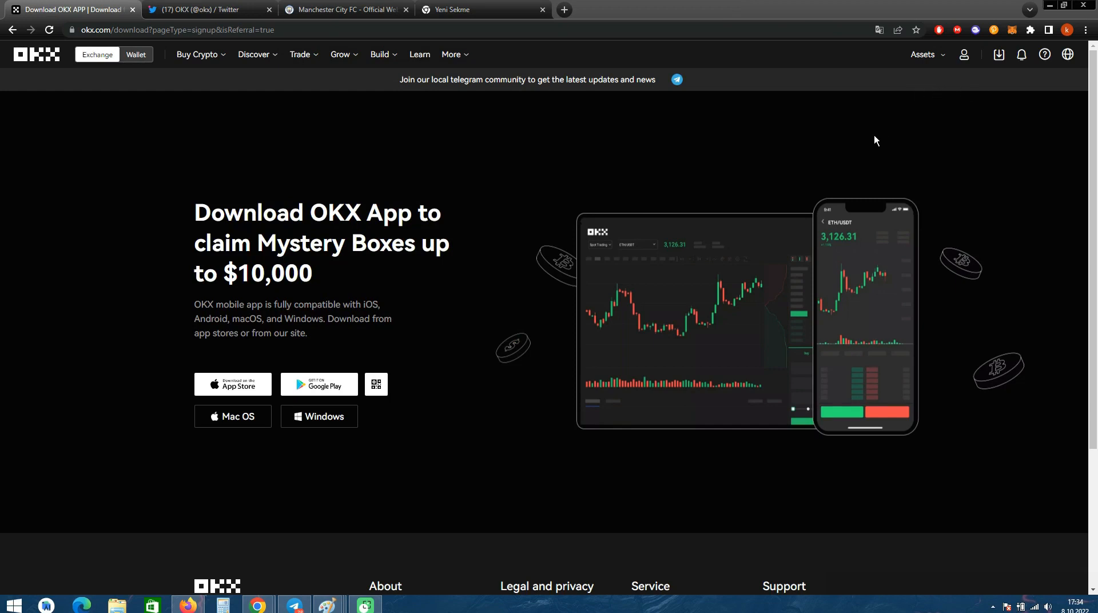
Step: Go to the crypto Deposit page from the Assets menu
left_click(923, 54)
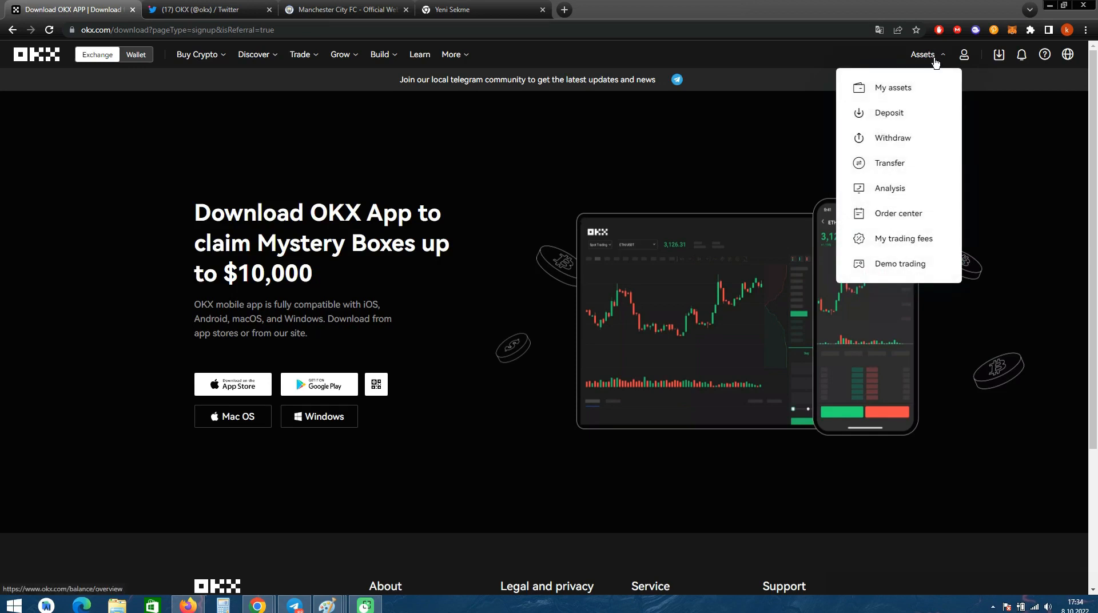
mouse_move(888, 114)
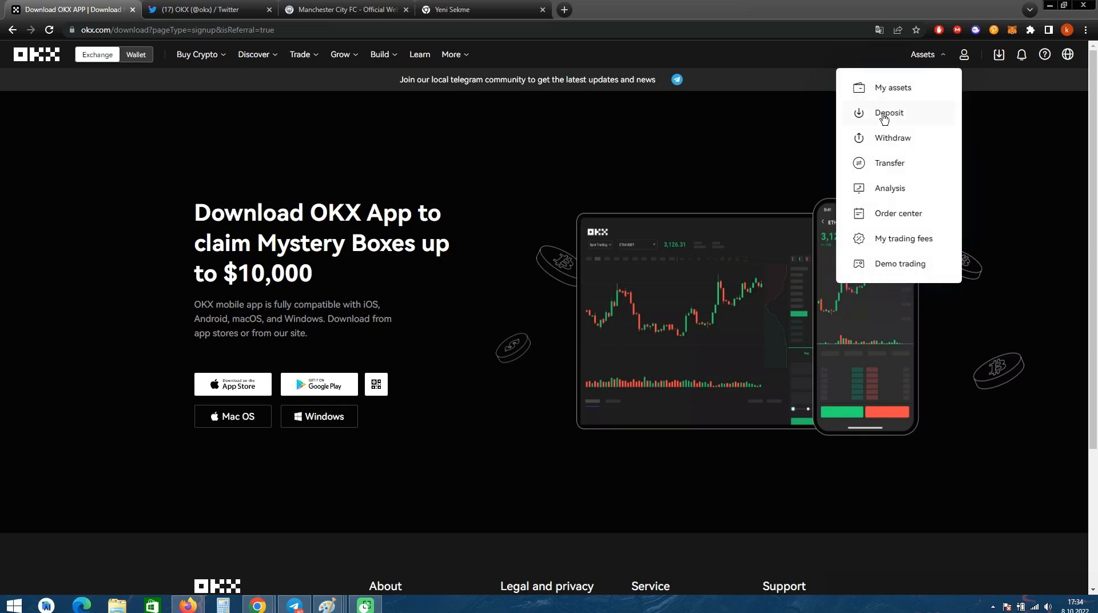
left_click(889, 113)
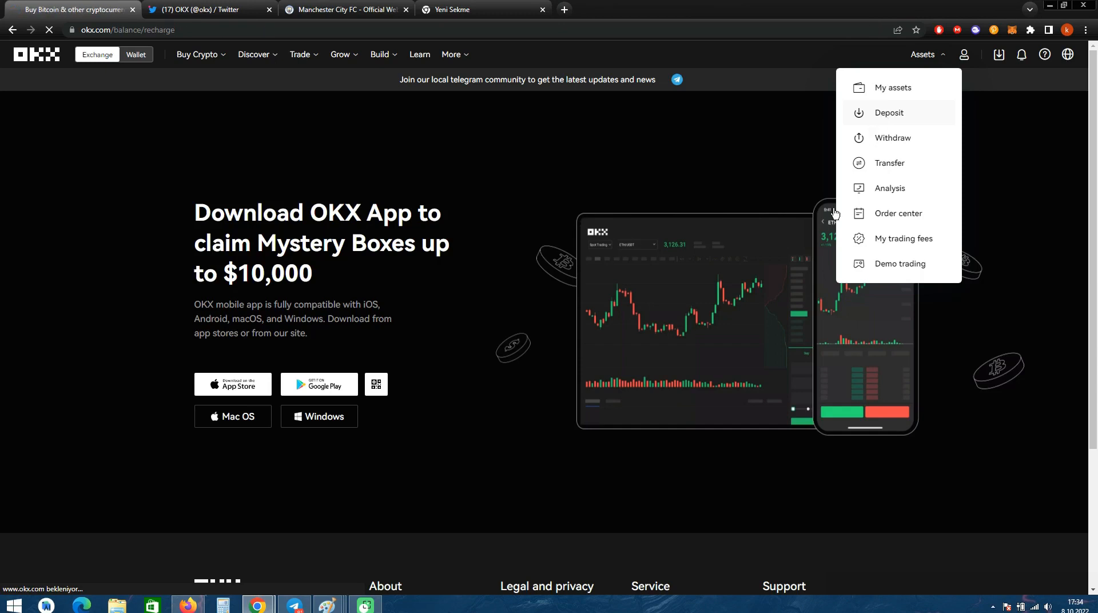
left_click(889, 113)
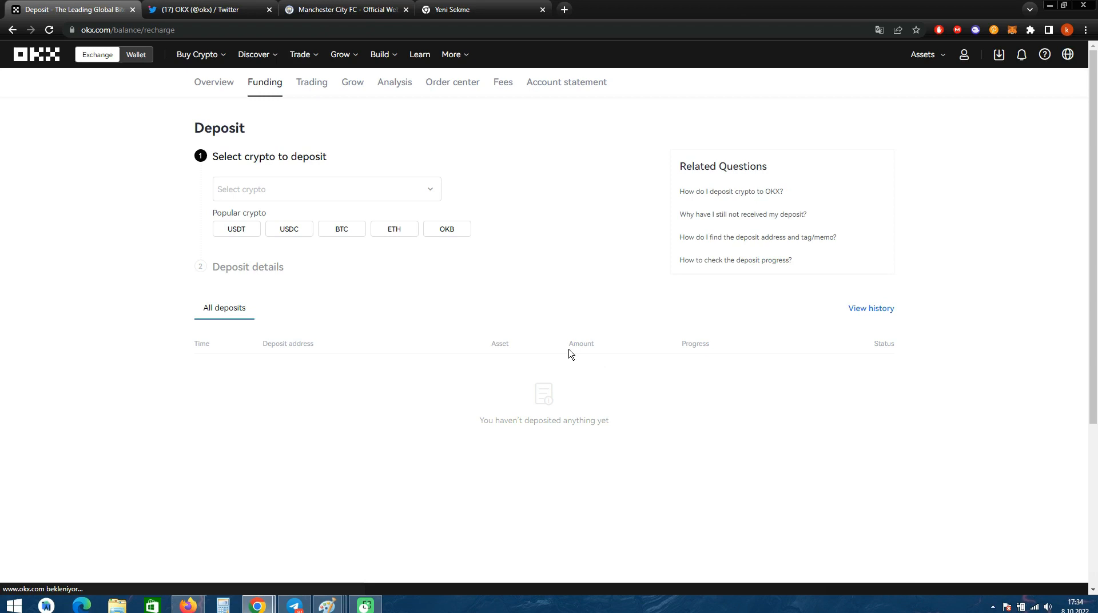
mouse_move(235, 229)
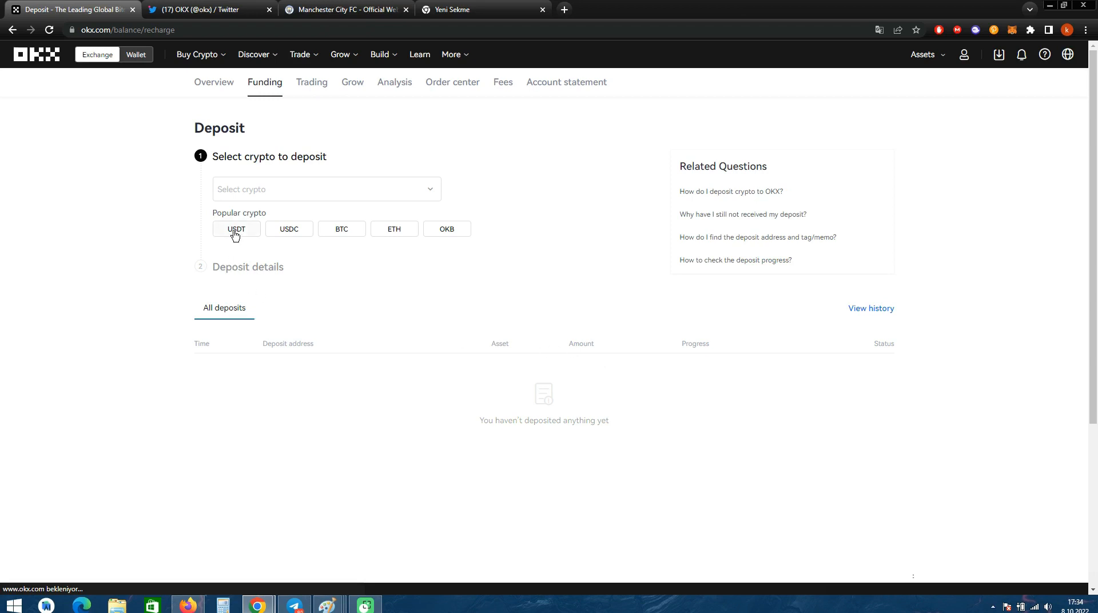
Step: Choose USDT as the deposit coin with the USDT-TRC20 network
left_click(235, 228)
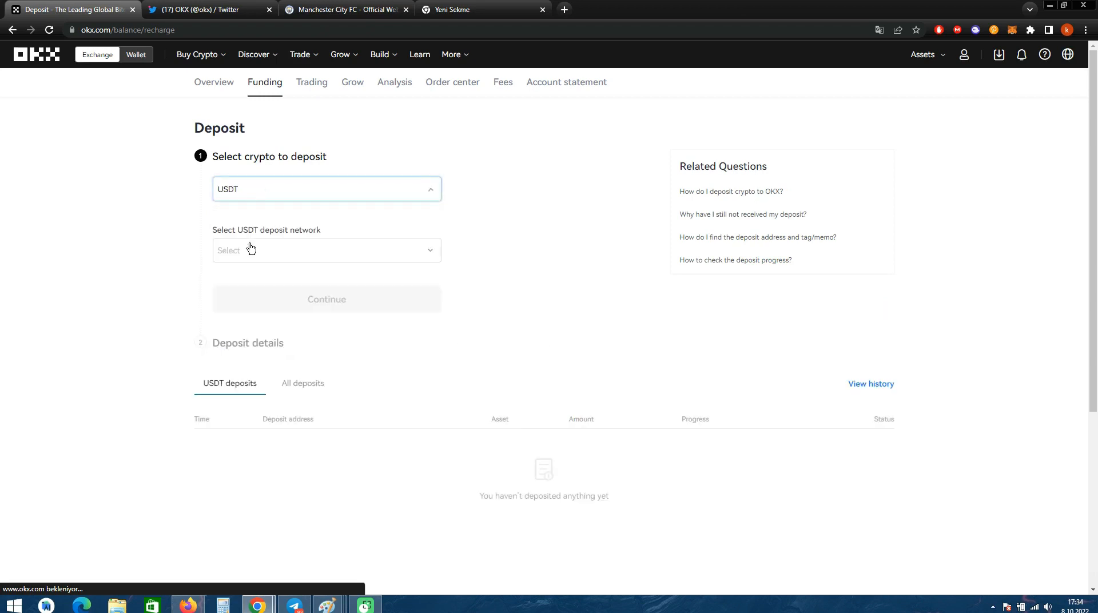
left_click(326, 250)
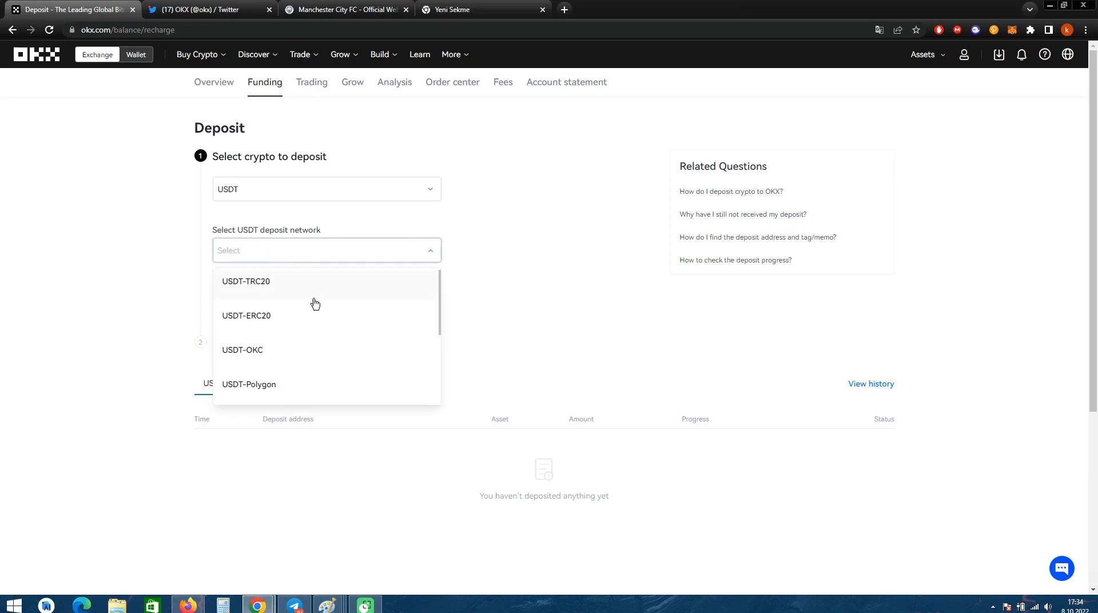
mouse_move(368, 381)
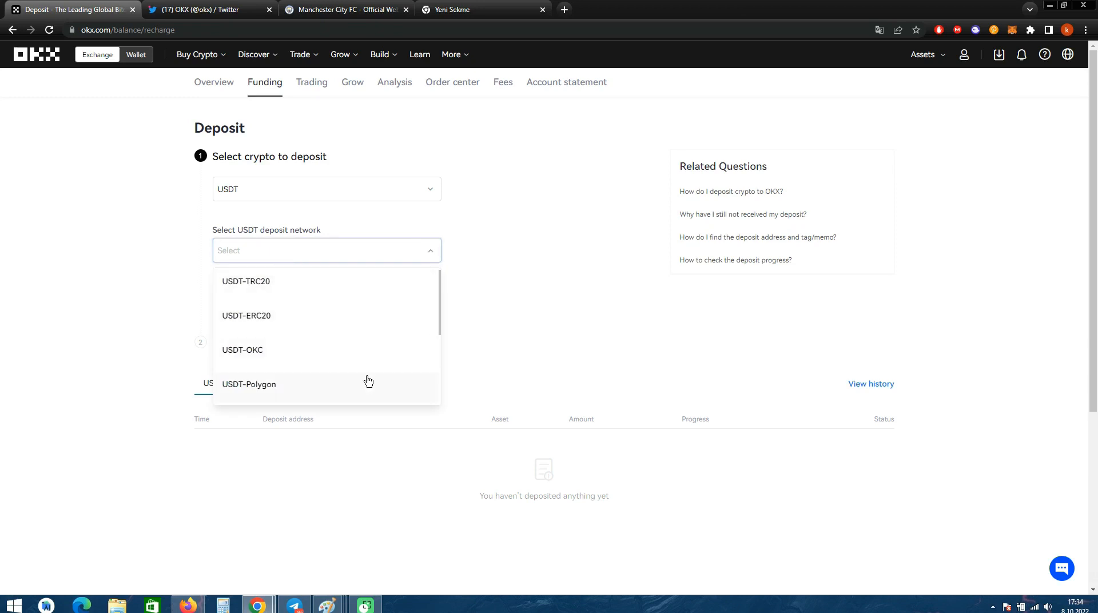
mouse_move(368, 349)
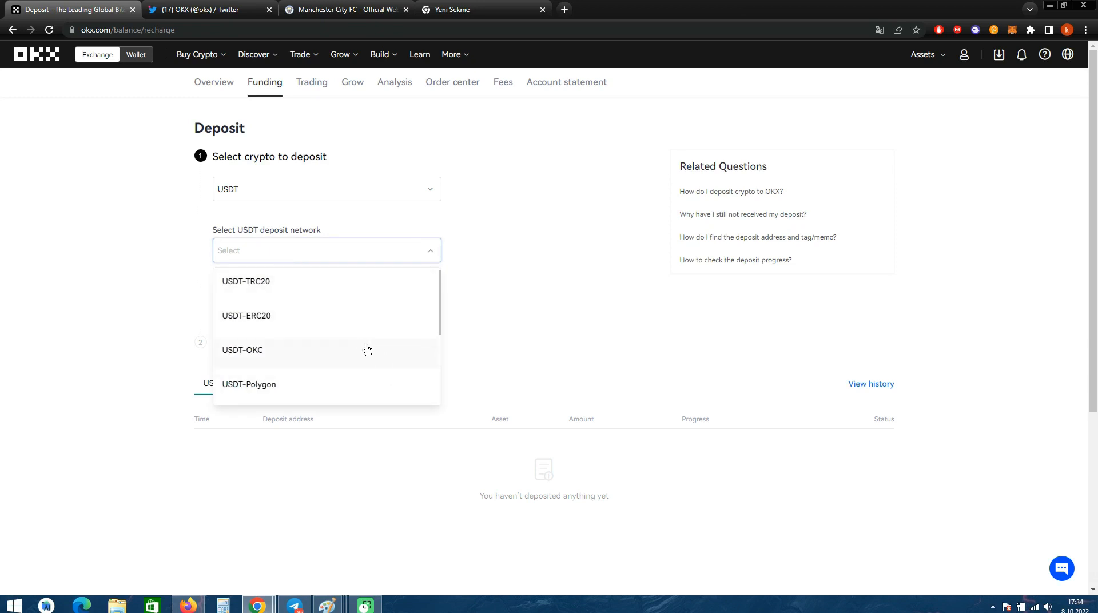
mouse_move(284, 326)
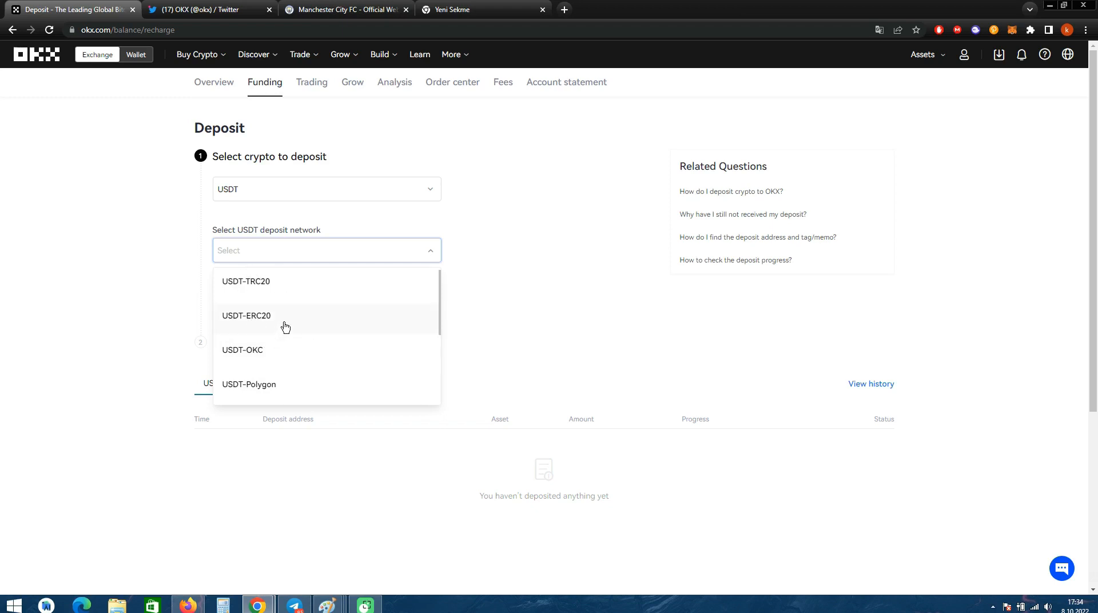
left_click(246, 281)
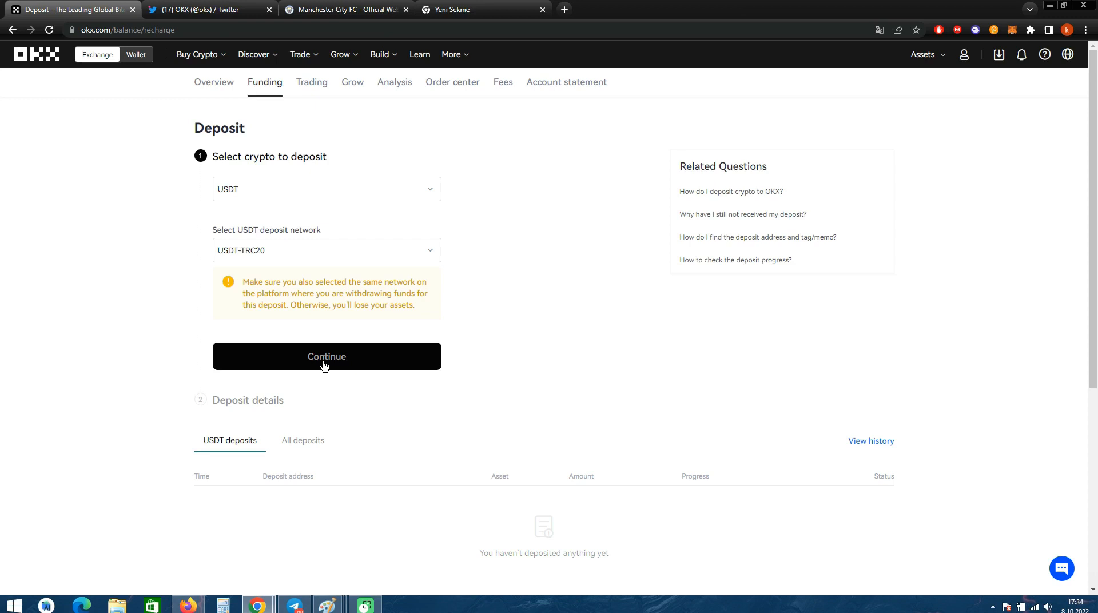
Step: Show the USDT-TRC20 Funding account deposit address and QR code, dismissing the same-network warning
left_click(326, 356)
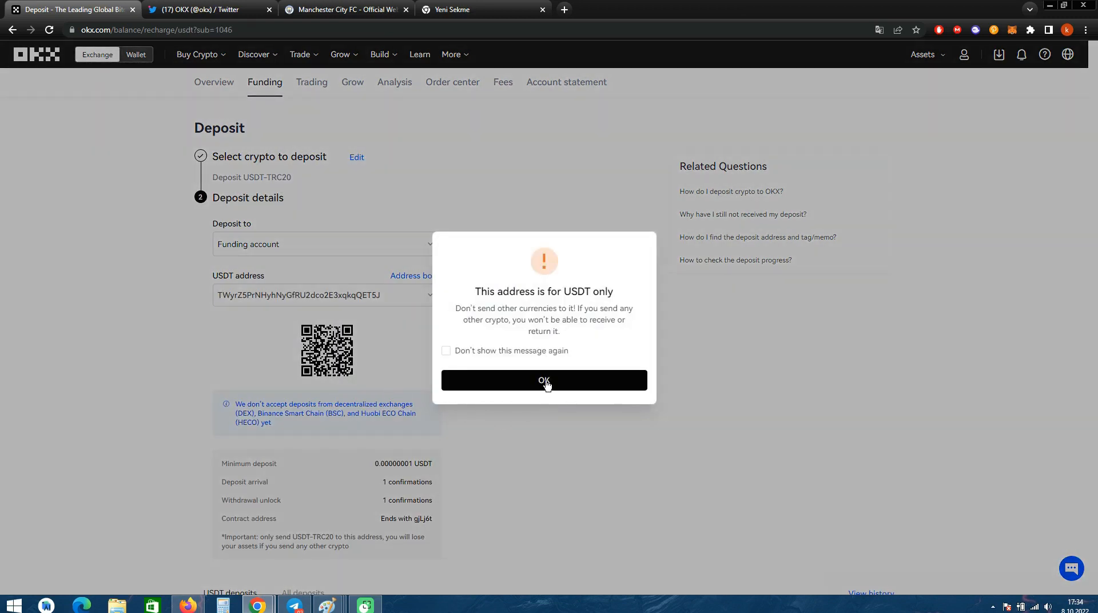
left_click(545, 381)
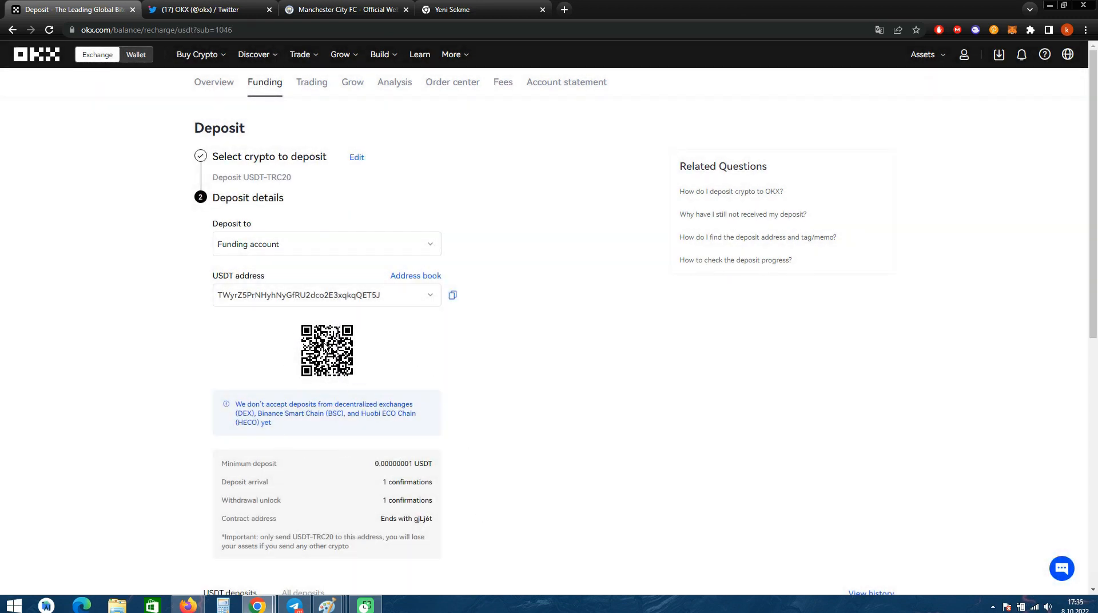
mouse_move(319, 312)
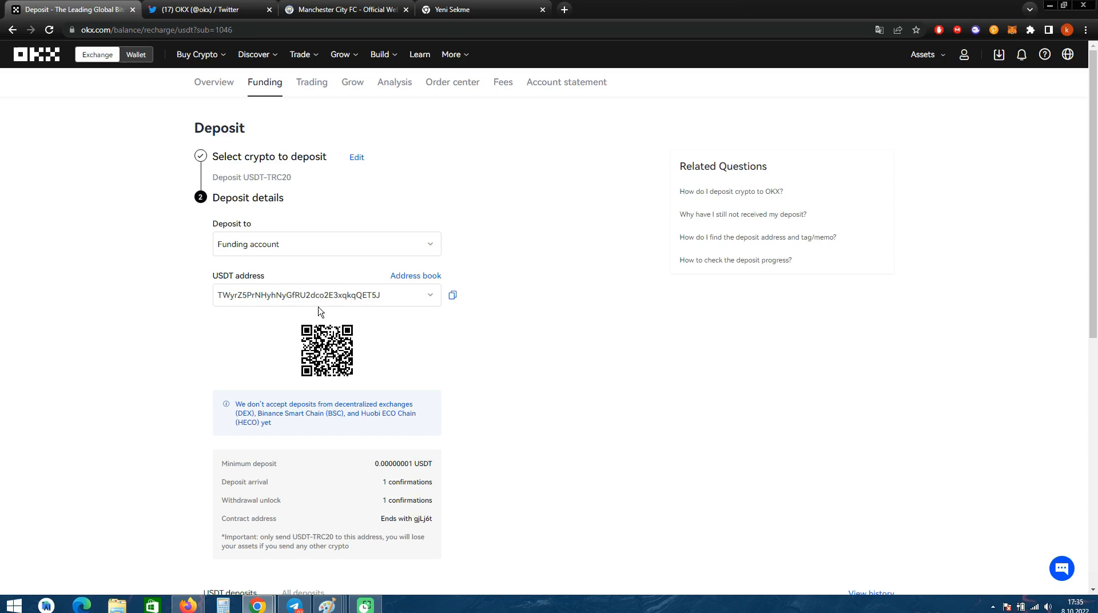
mouse_move(208, 297)
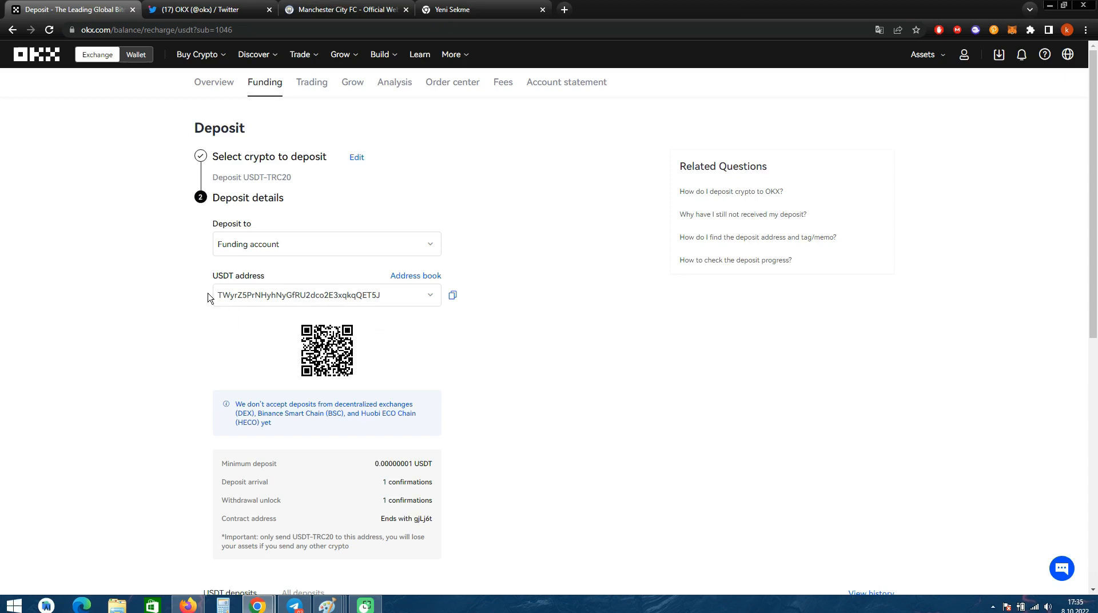
mouse_move(267, 347)
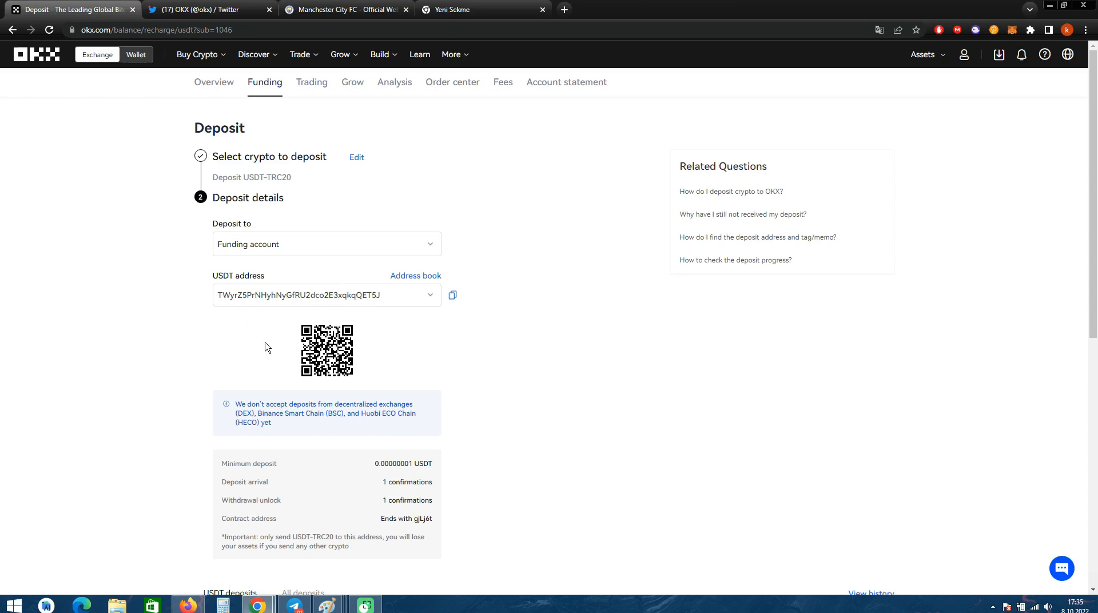
mouse_move(622, 342)
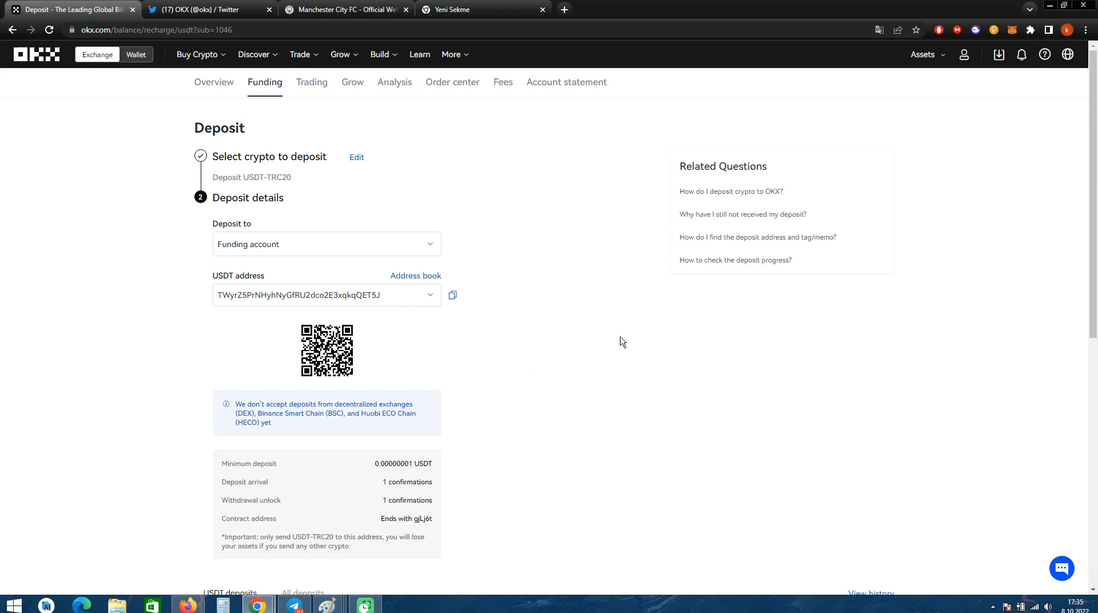
mouse_move(259, 78)
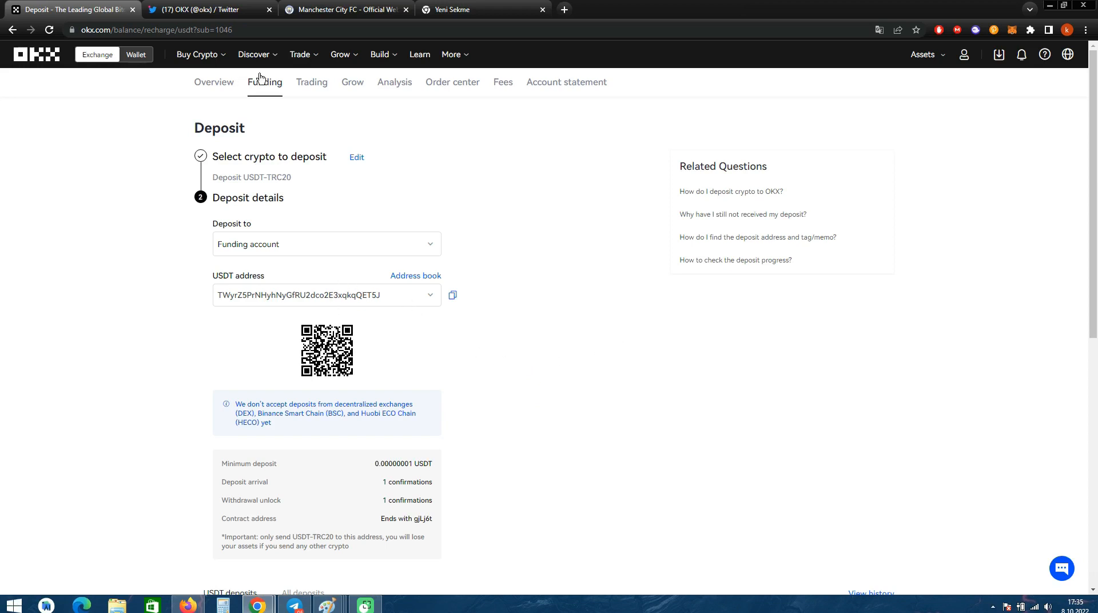
Step: Go to BTC/USDT spot trading via Trade > Spot
left_click(299, 55)
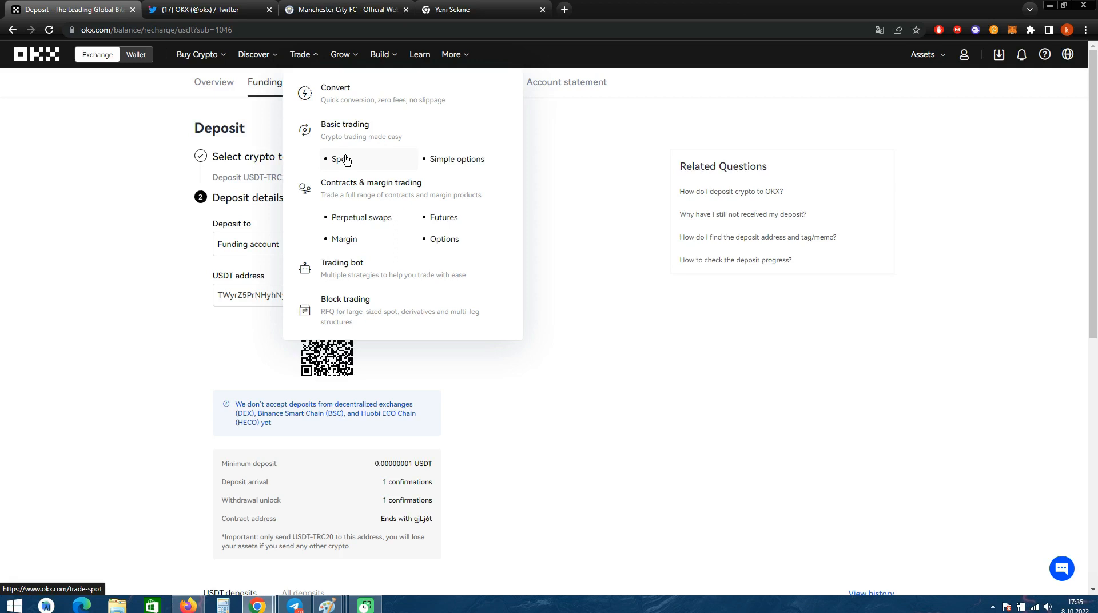
left_click(342, 159)
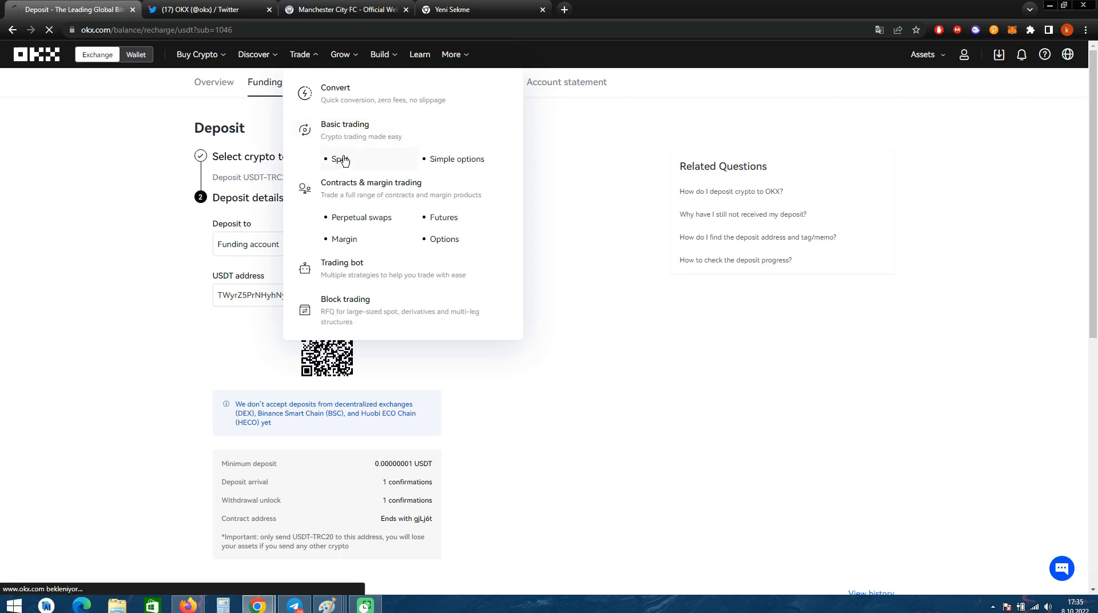
left_click(341, 159)
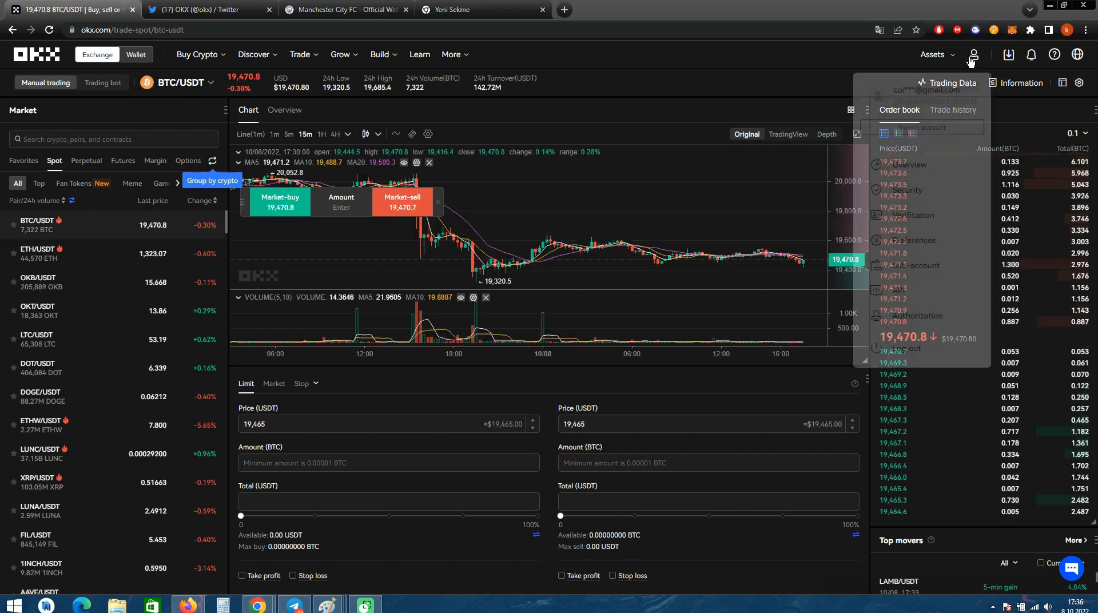
left_click(972, 54)
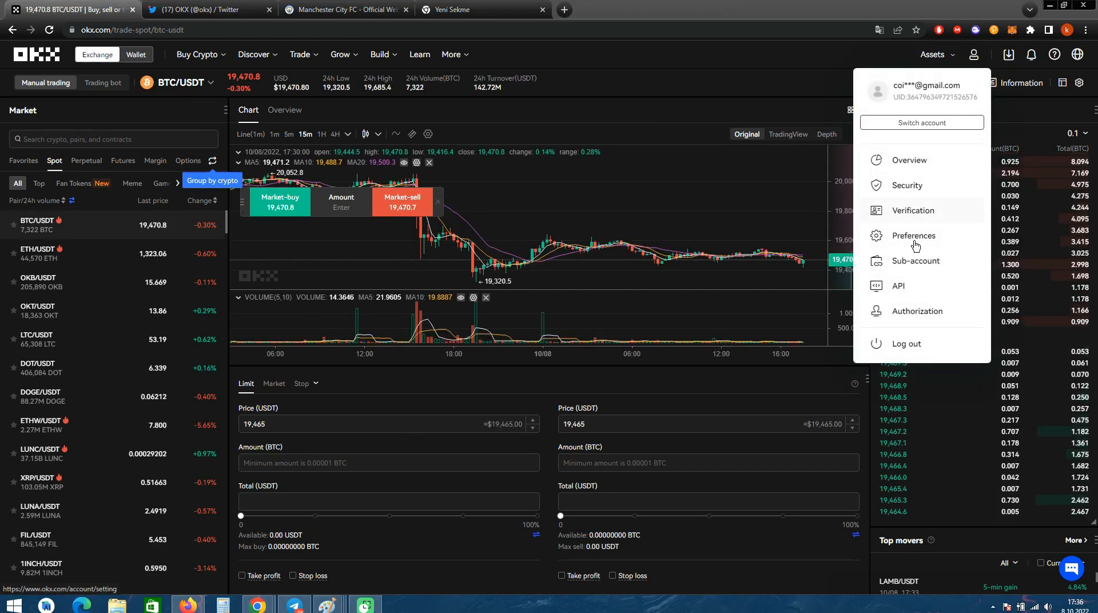
mouse_move(916, 215)
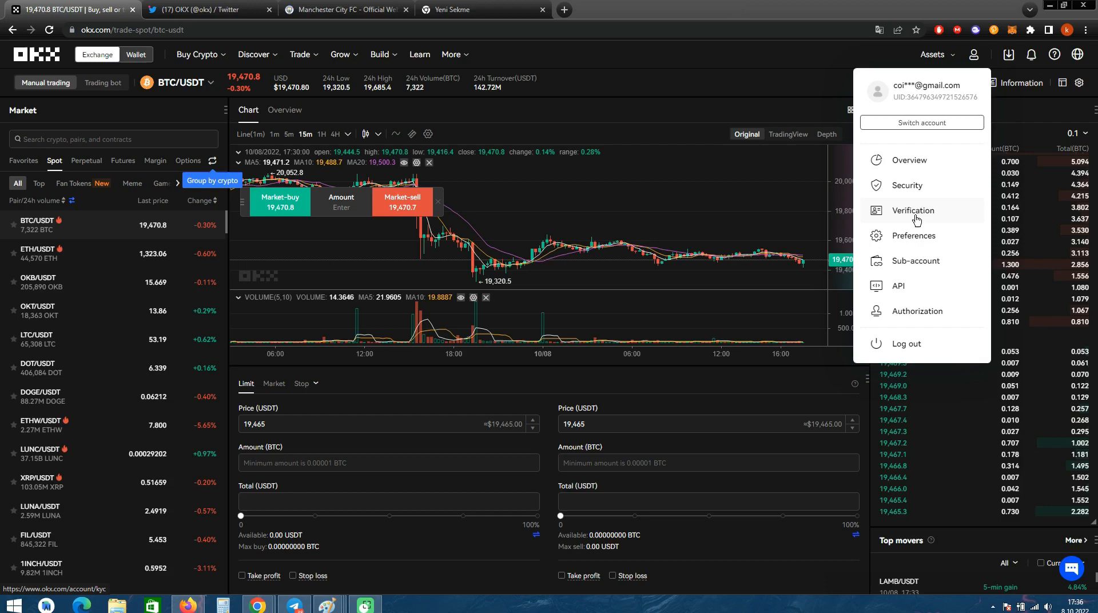
mouse_move(915, 215)
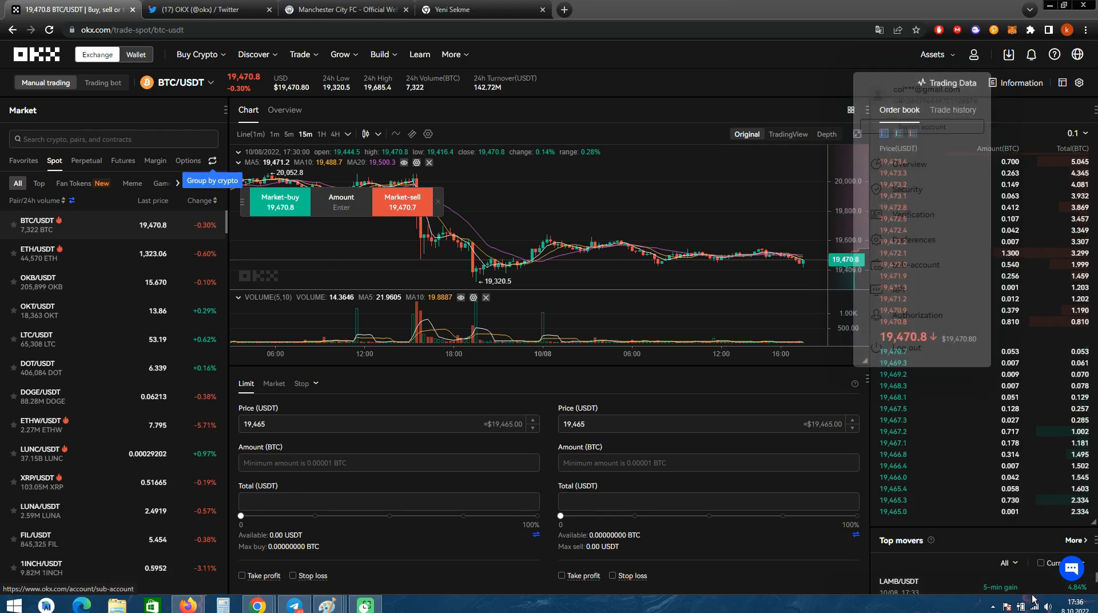
left_click(972, 54)
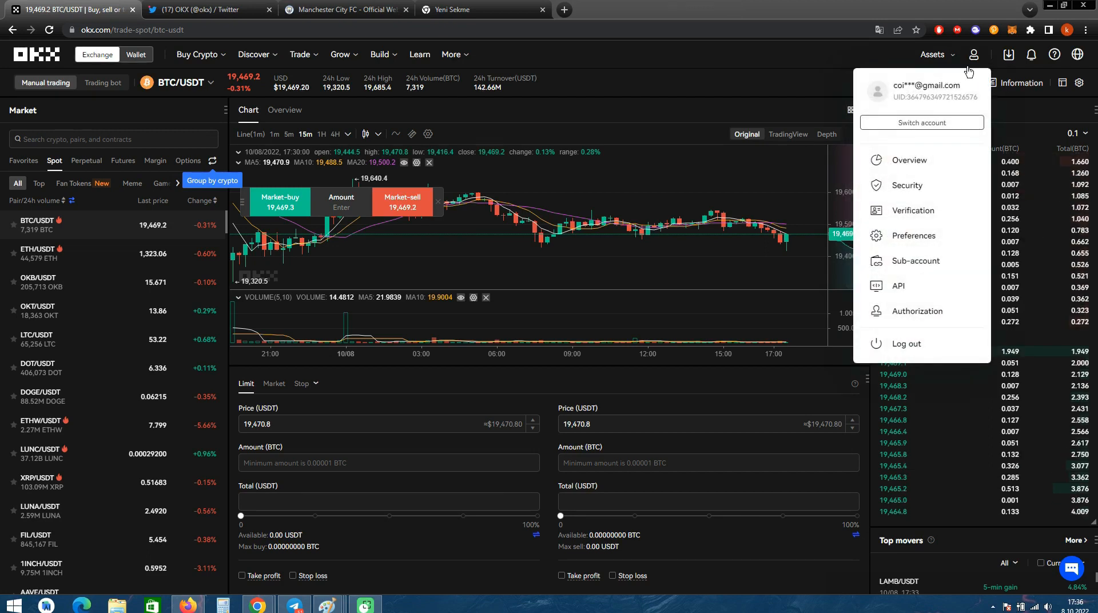
mouse_move(915, 220)
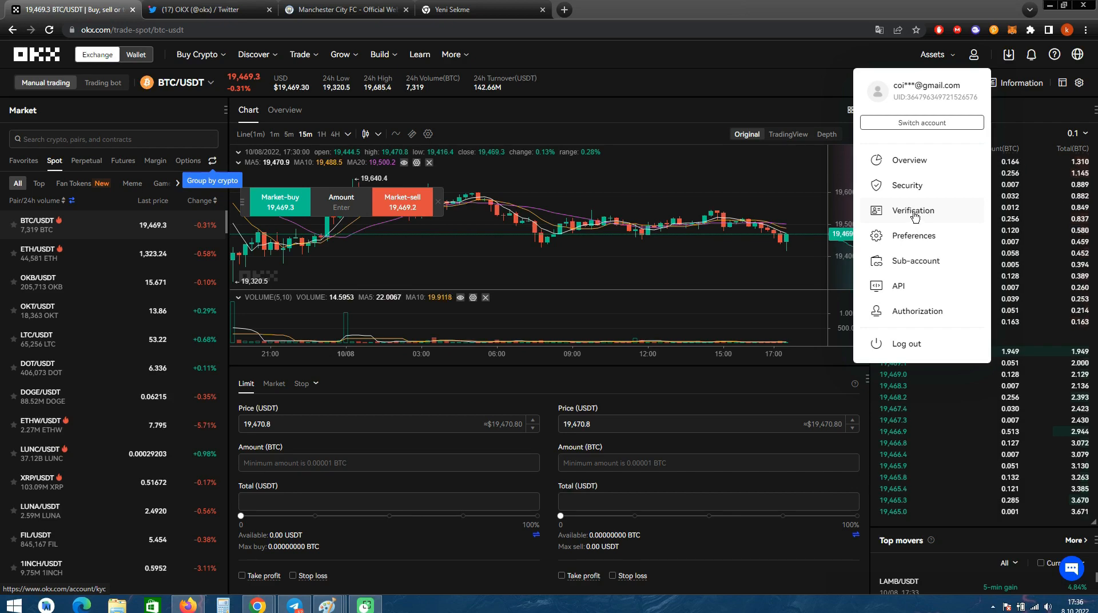
left_click(613, 75)
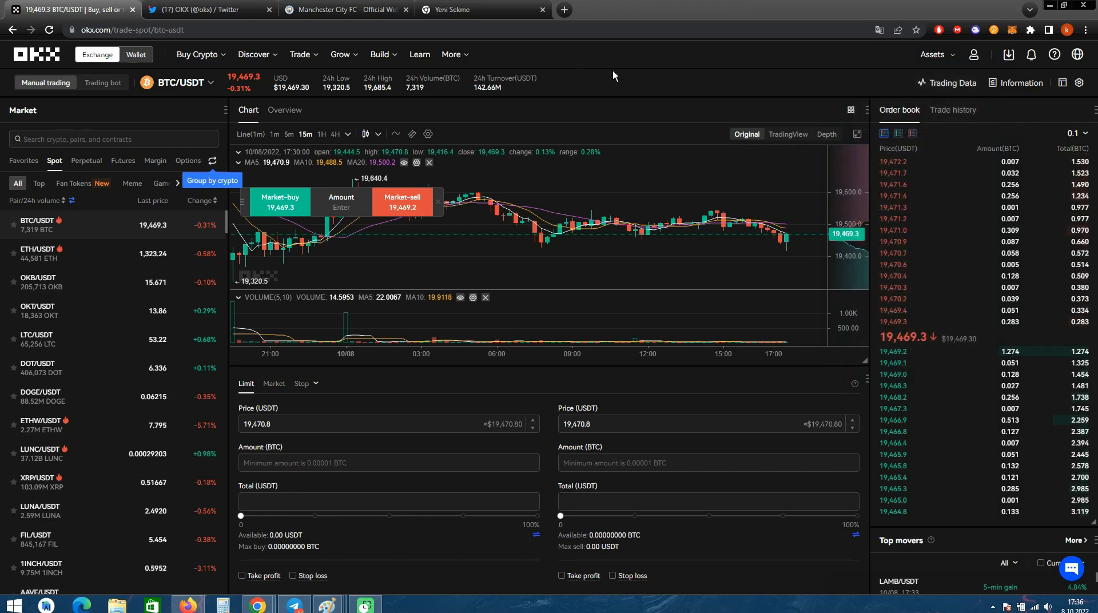
Step: Go to the Referral program page via the More menu
left_click(450, 53)
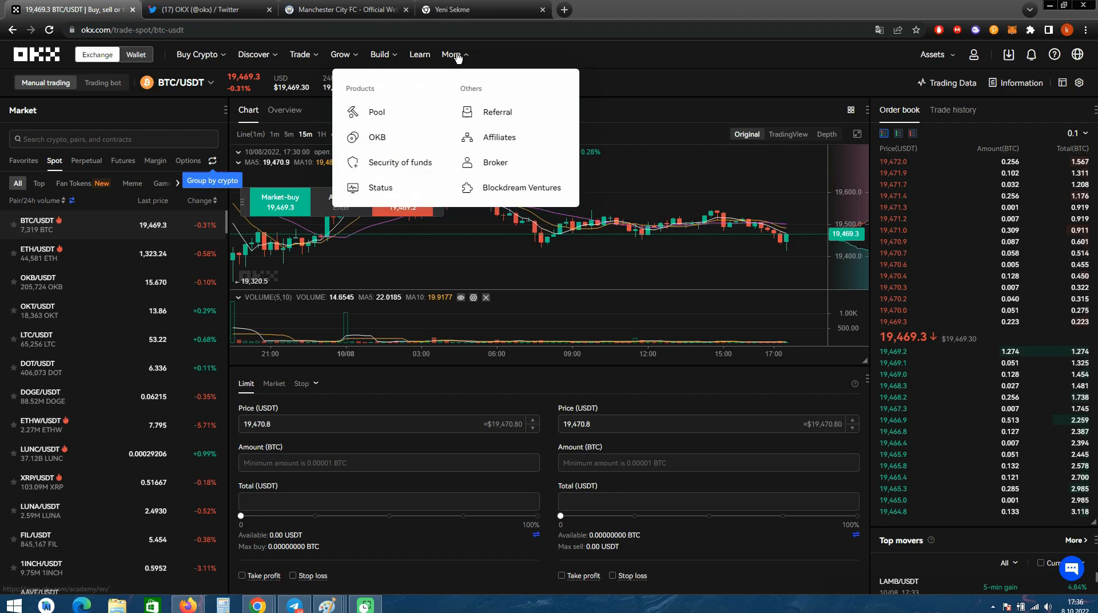
left_click(498, 112)
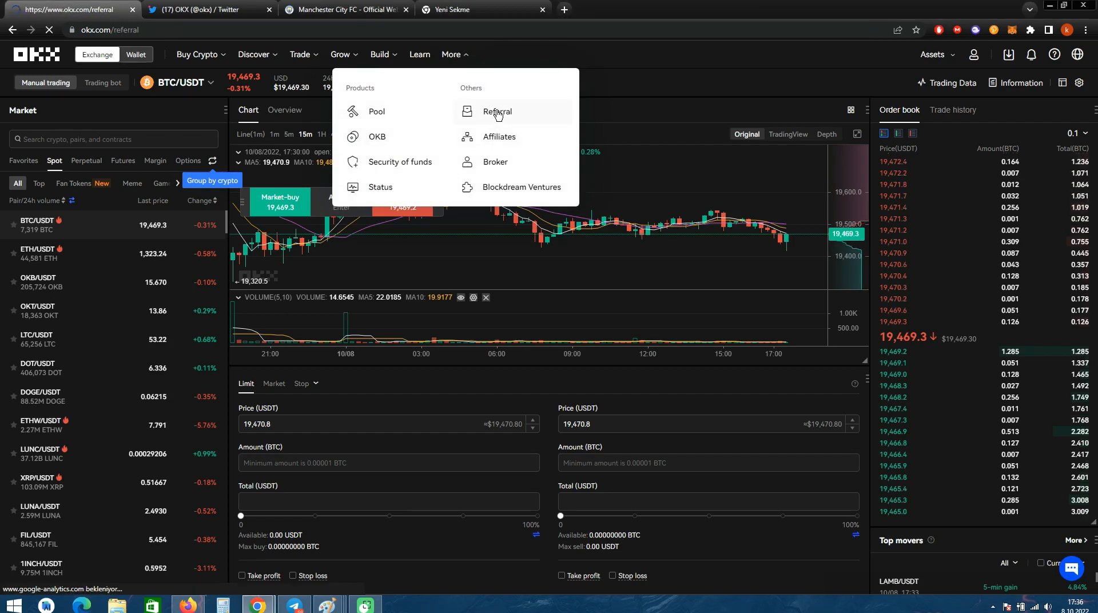
left_click(498, 111)
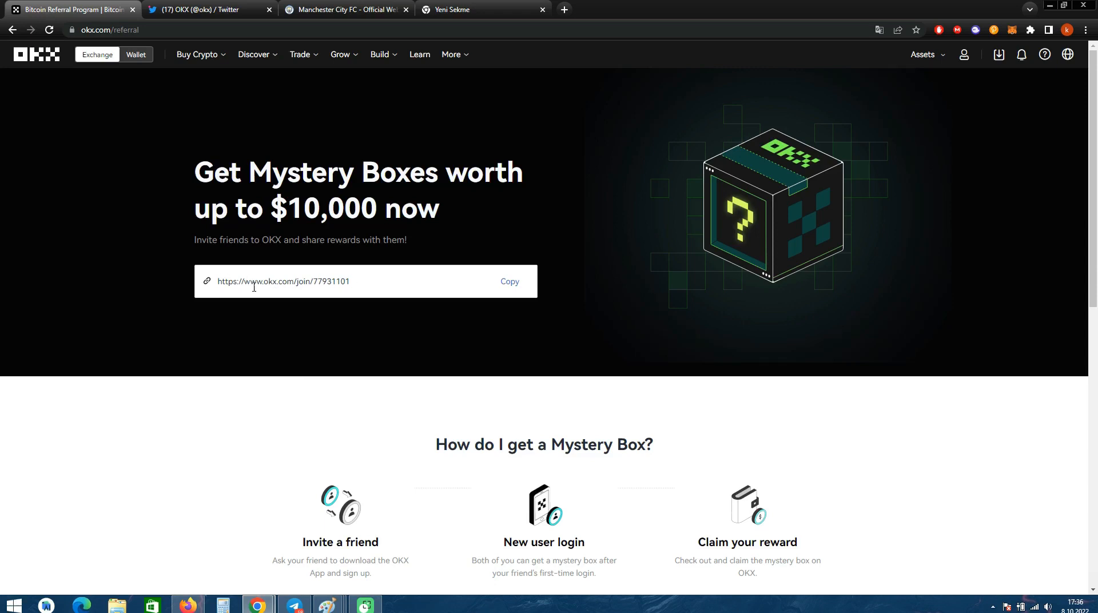
mouse_move(413, 325)
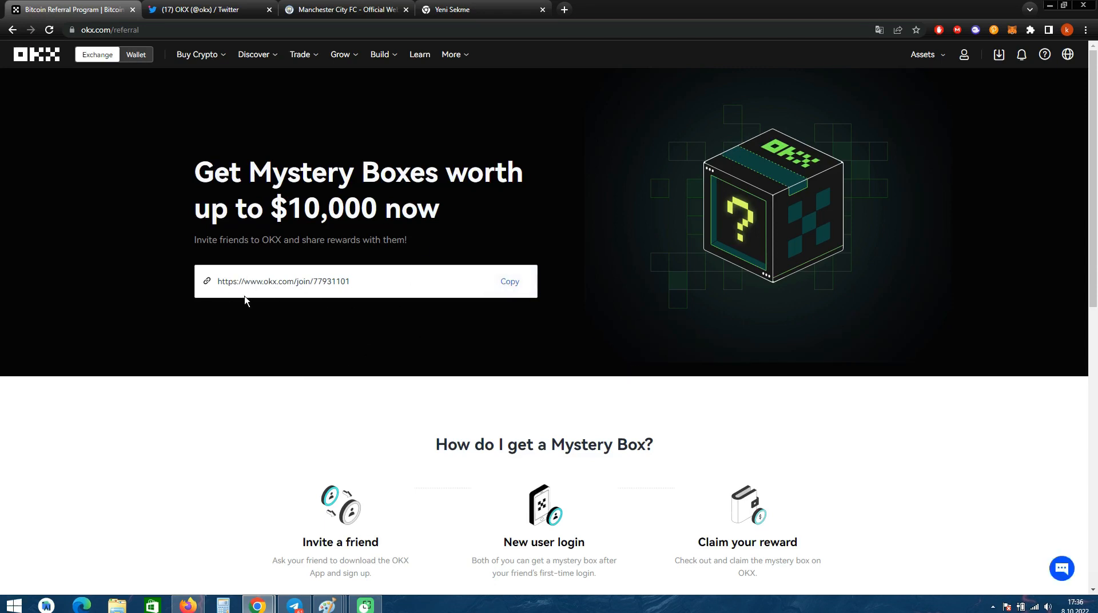
mouse_move(343, 304)
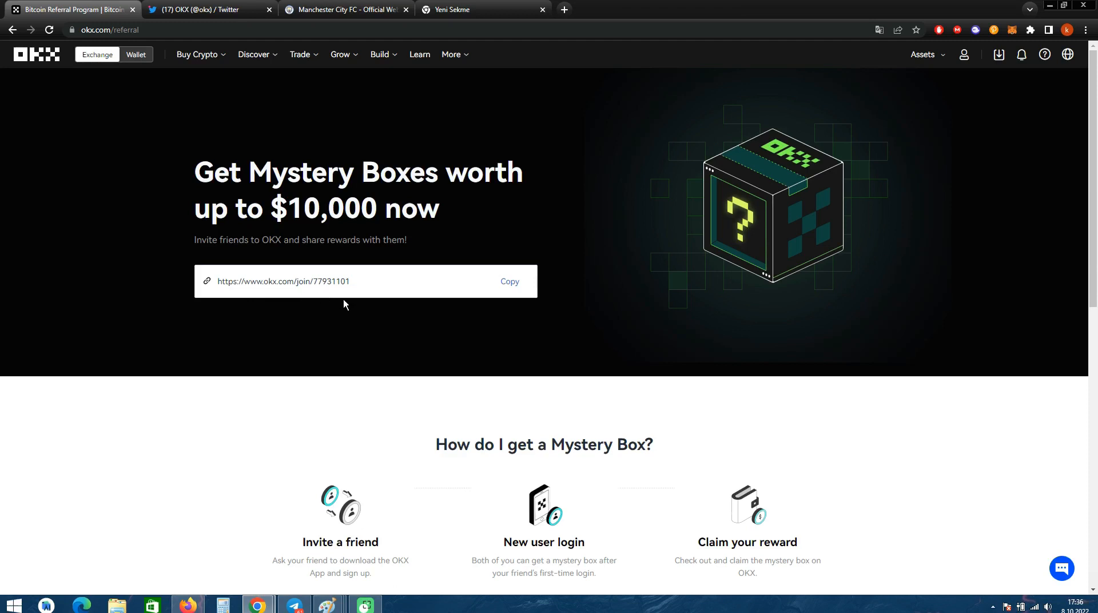
mouse_move(385, 446)
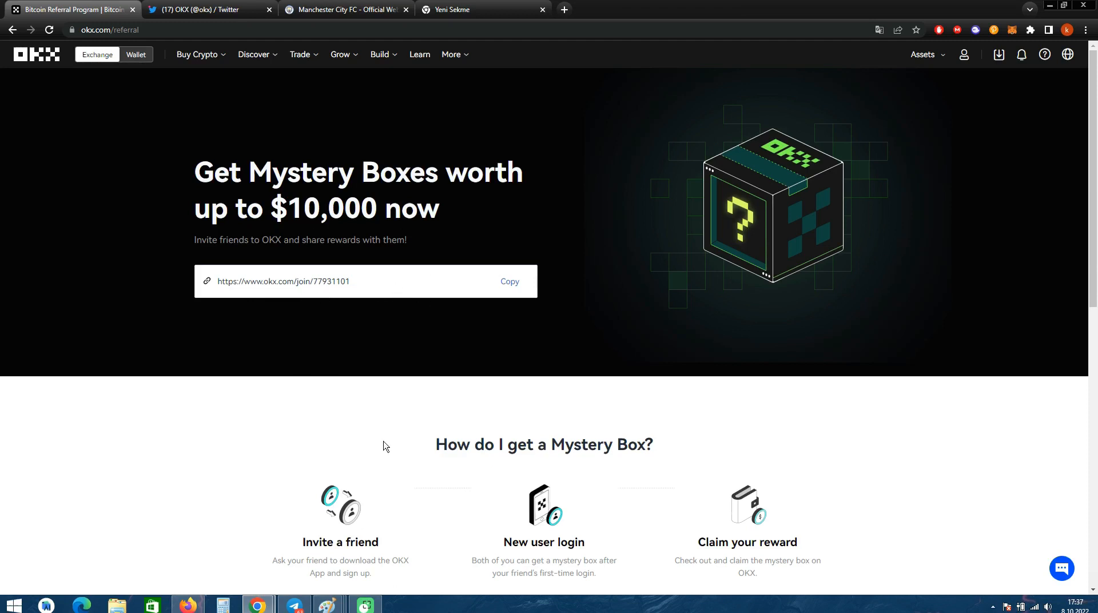
mouse_move(459, 425)
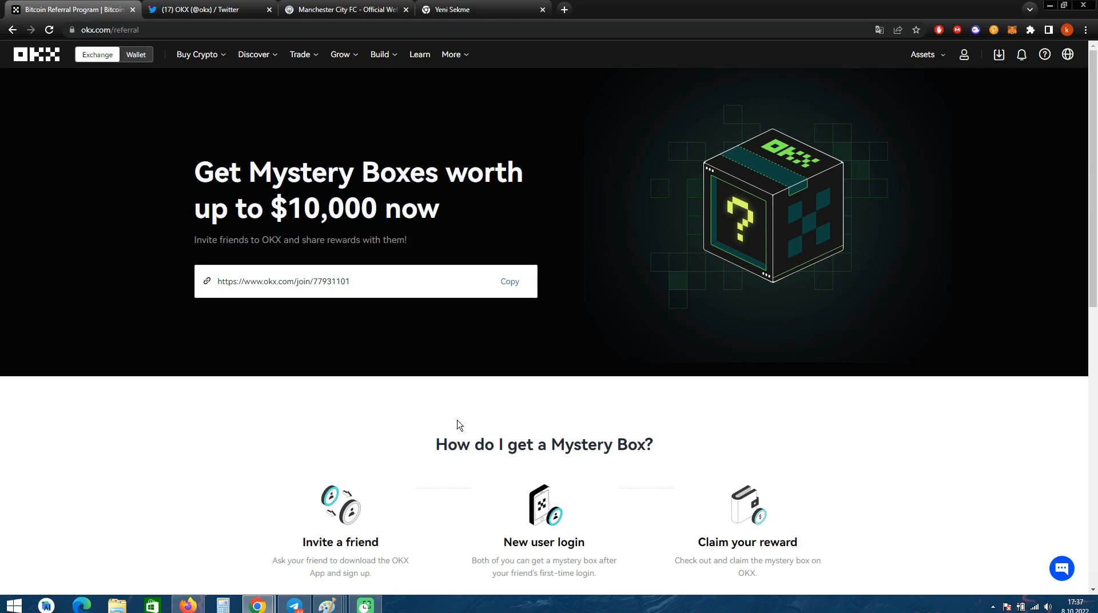
mouse_move(1033, 590)
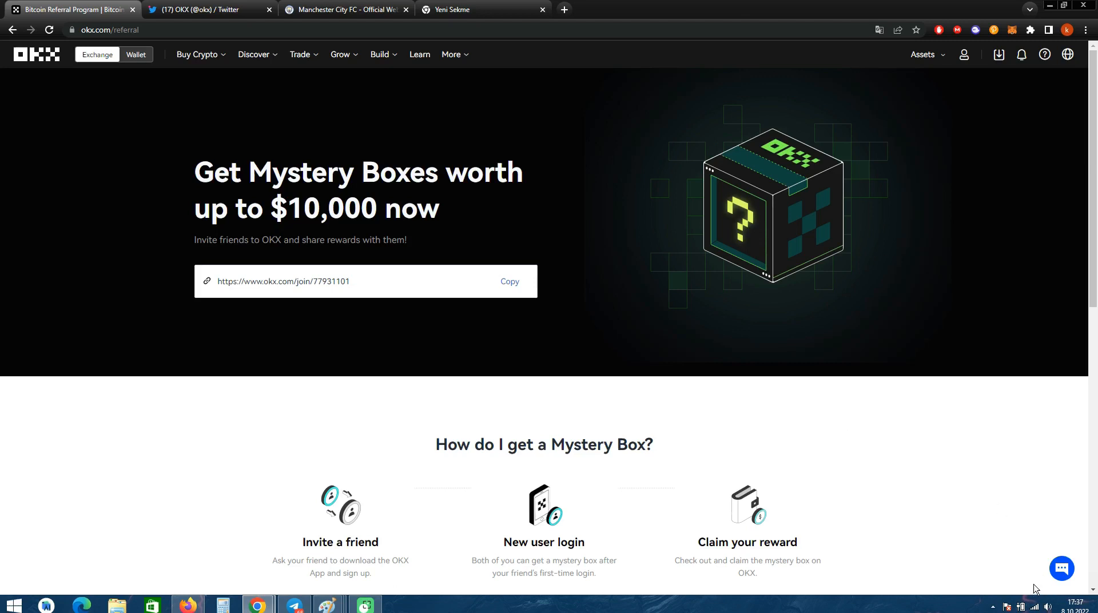
mouse_move(743, 339)
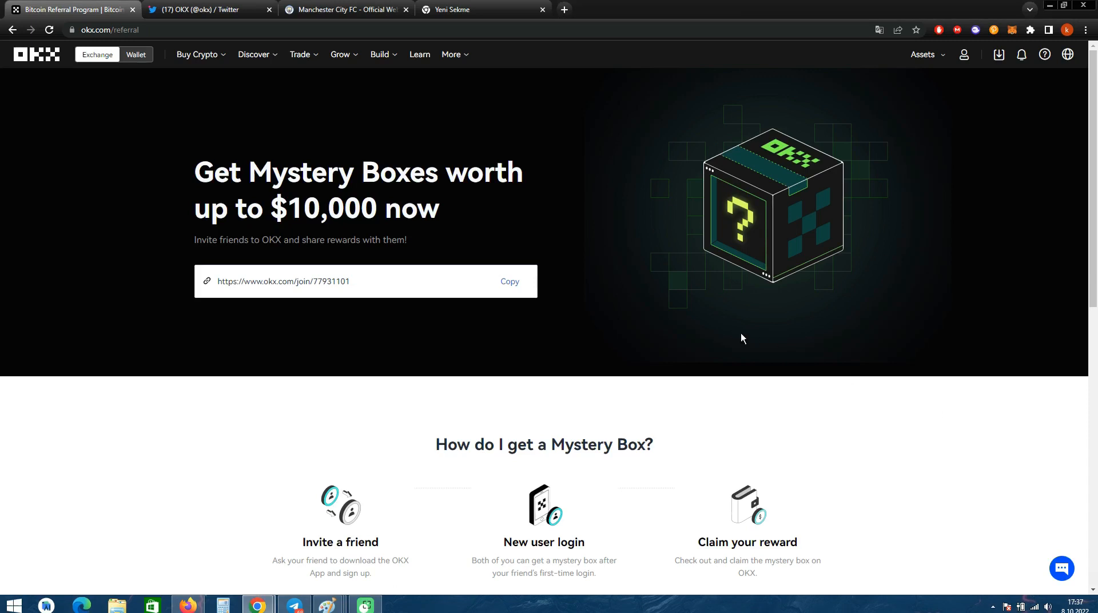
mouse_move(422, 219)
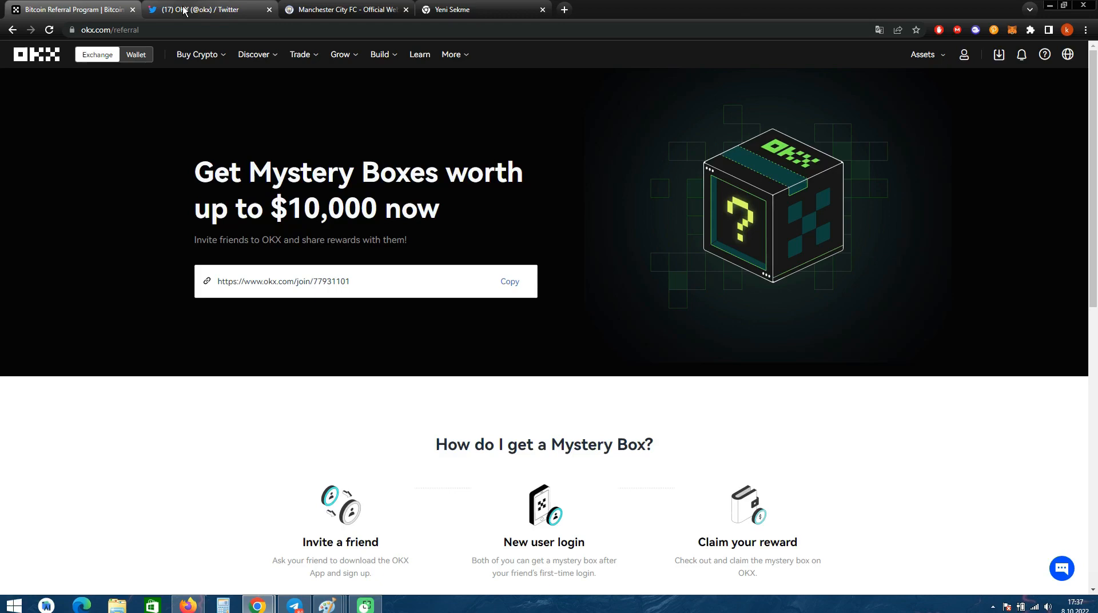
Step: Review OKX's Twitter profile and Manchester City tweets, then switch to the Manchester City website
left_click(203, 9)
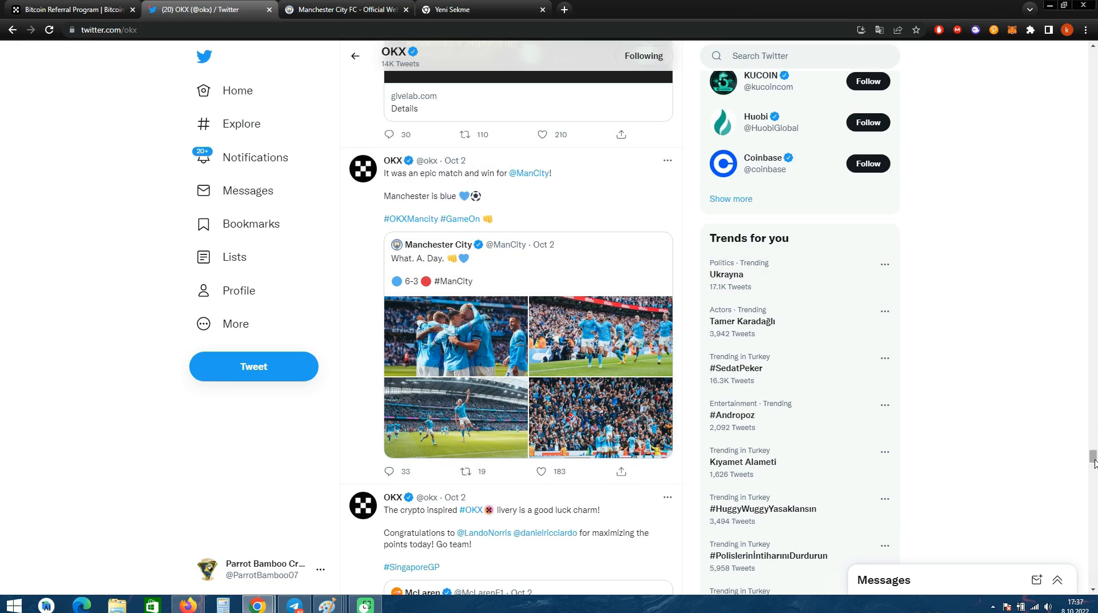
scroll("up", 3)
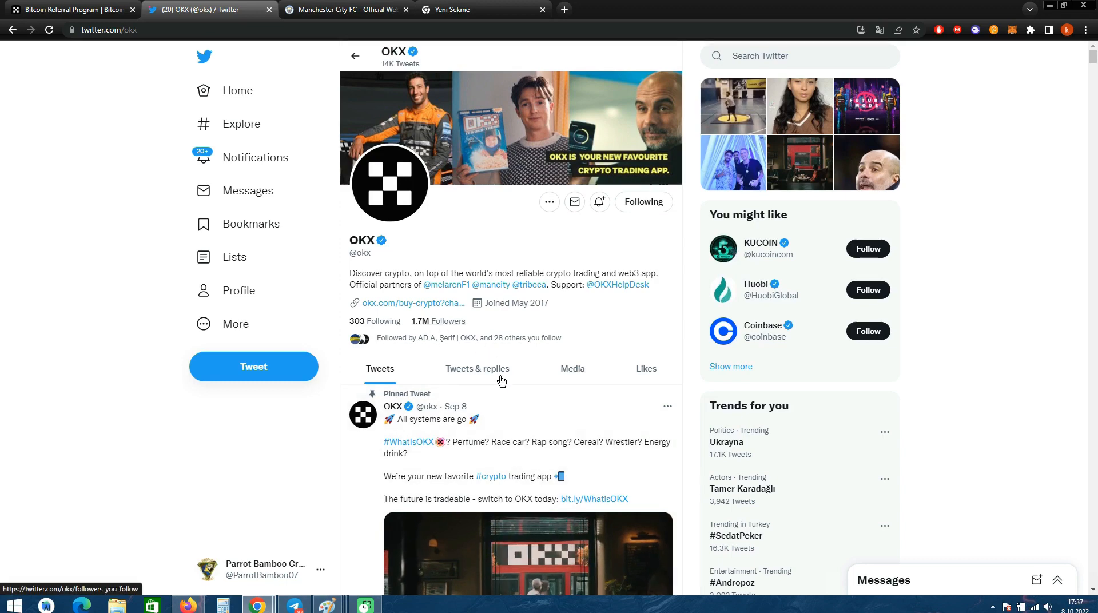
left_click(342, 10)
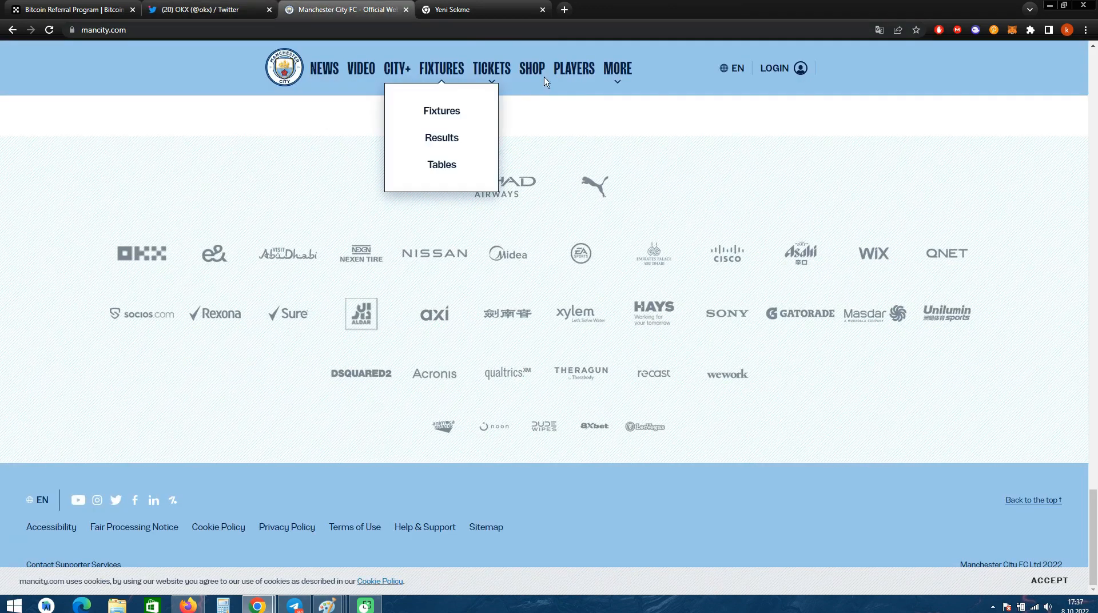
mouse_move(375, 225)
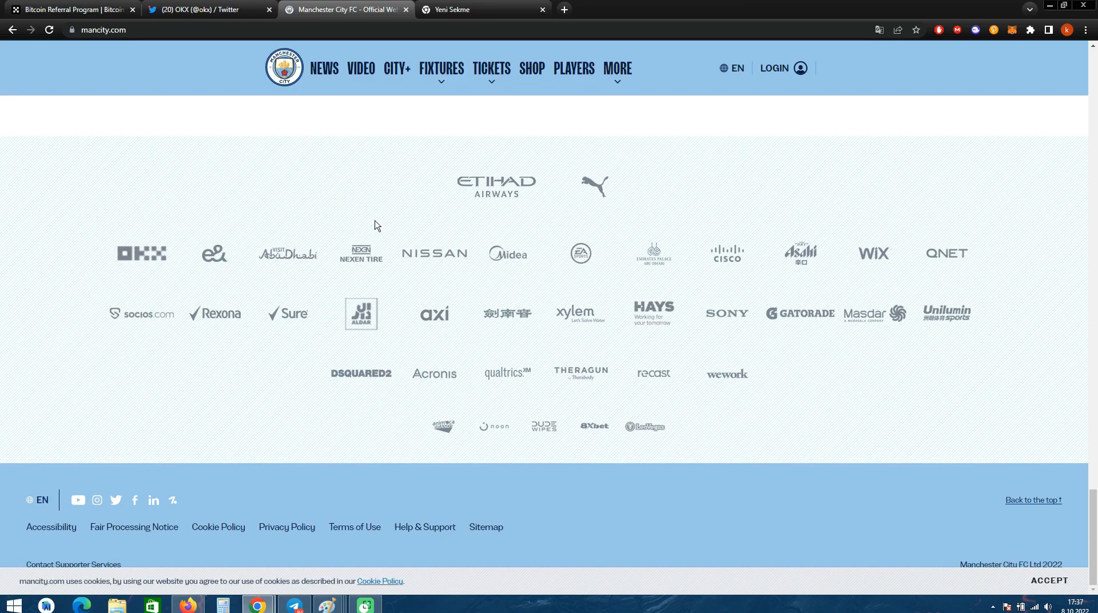
mouse_move(141, 254)
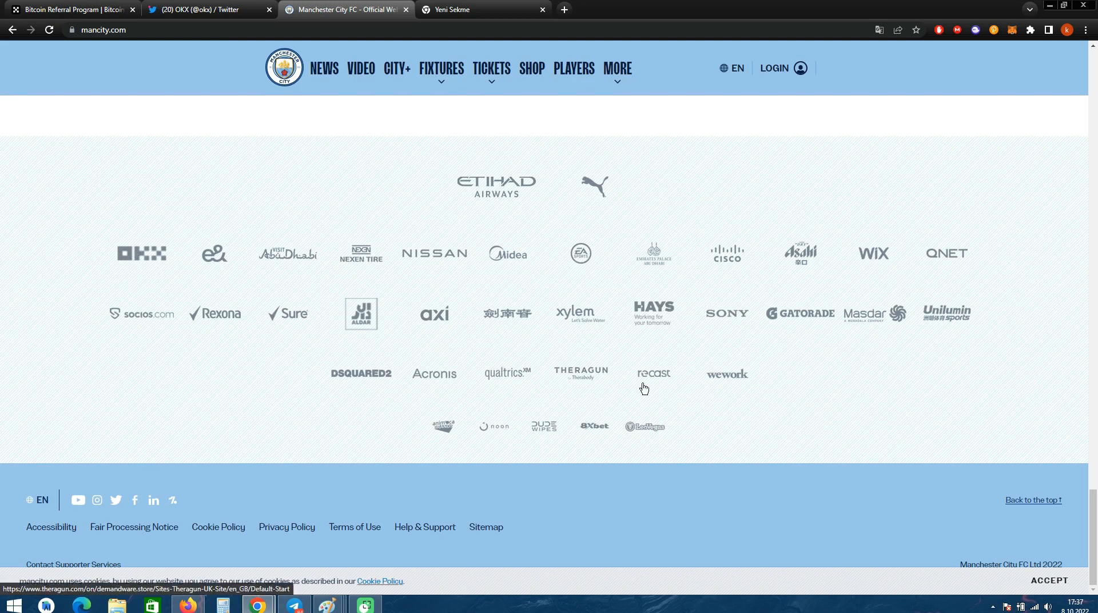
Step: Bring up the Manchester City vs Manchester United match screenshot in Paint
left_click(364, 604)
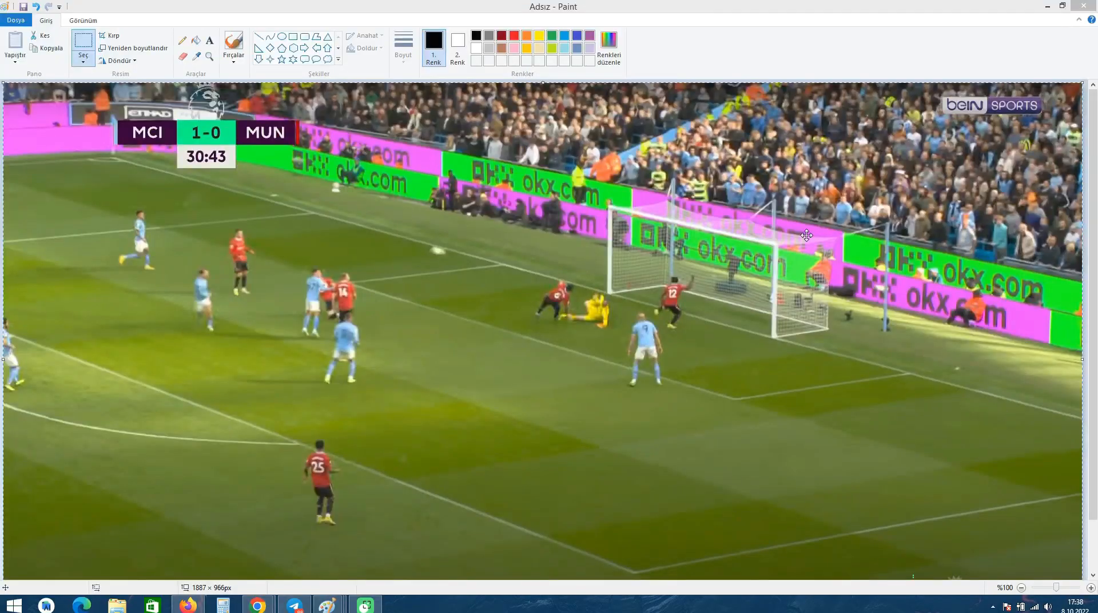
mouse_move(221, 168)
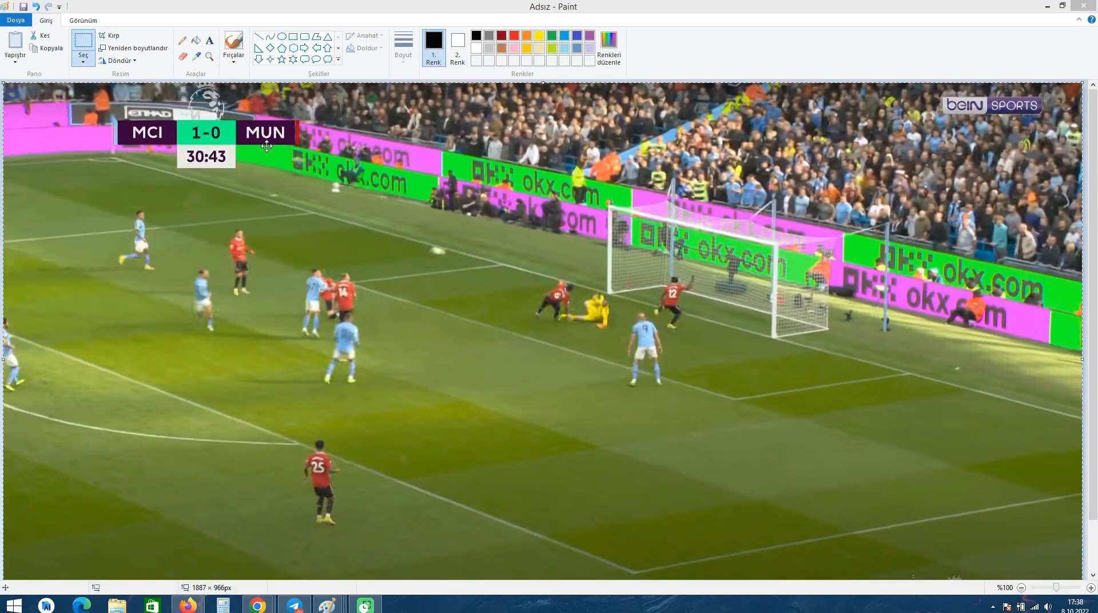
mouse_move(685, 197)
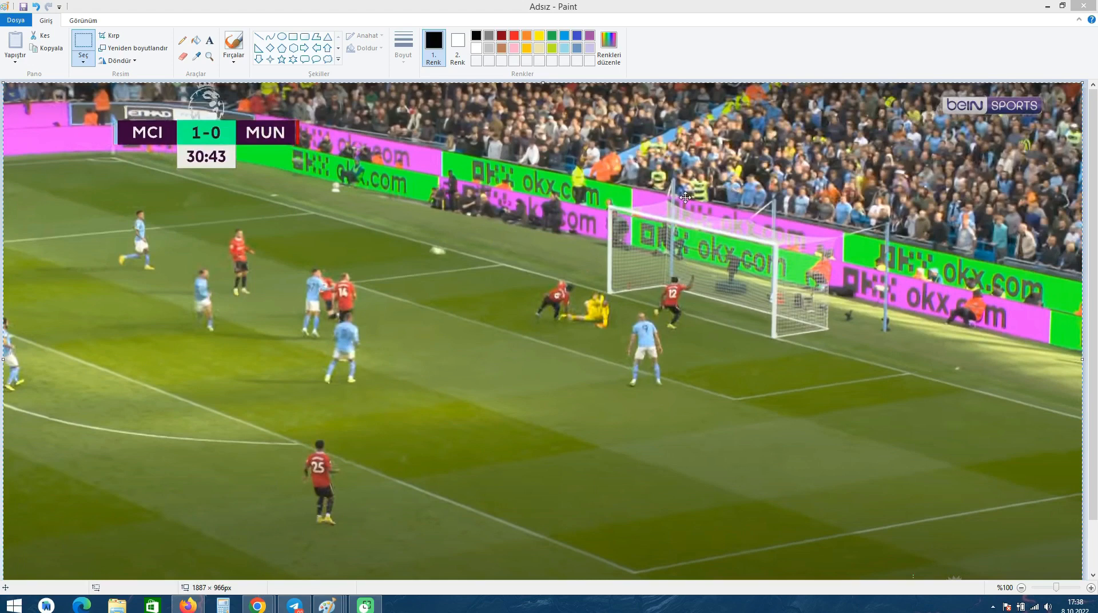
mouse_move(704, 230)
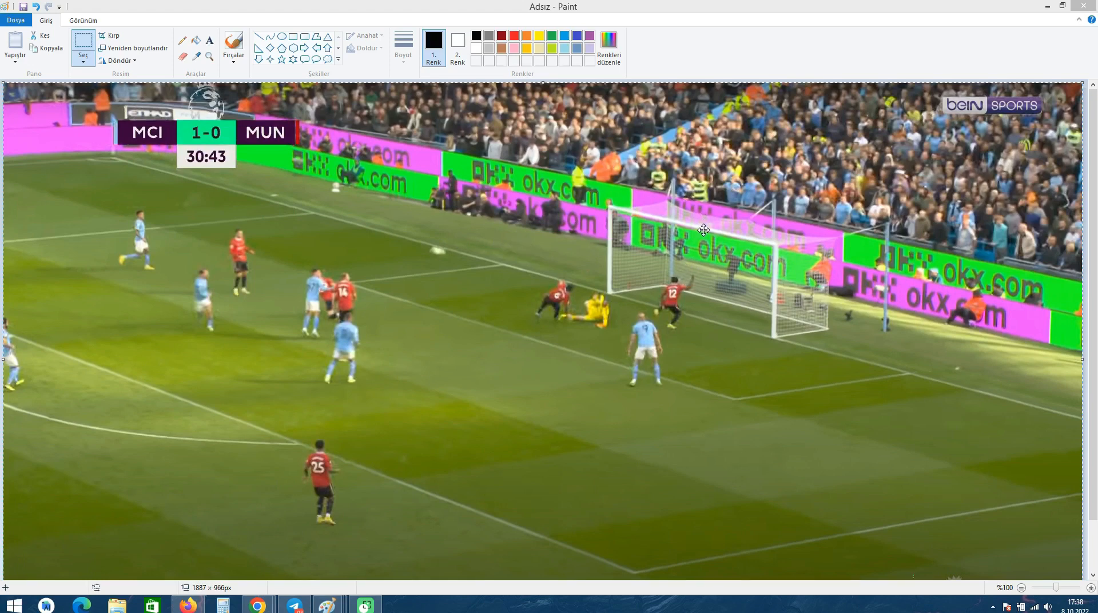
mouse_move(491, 166)
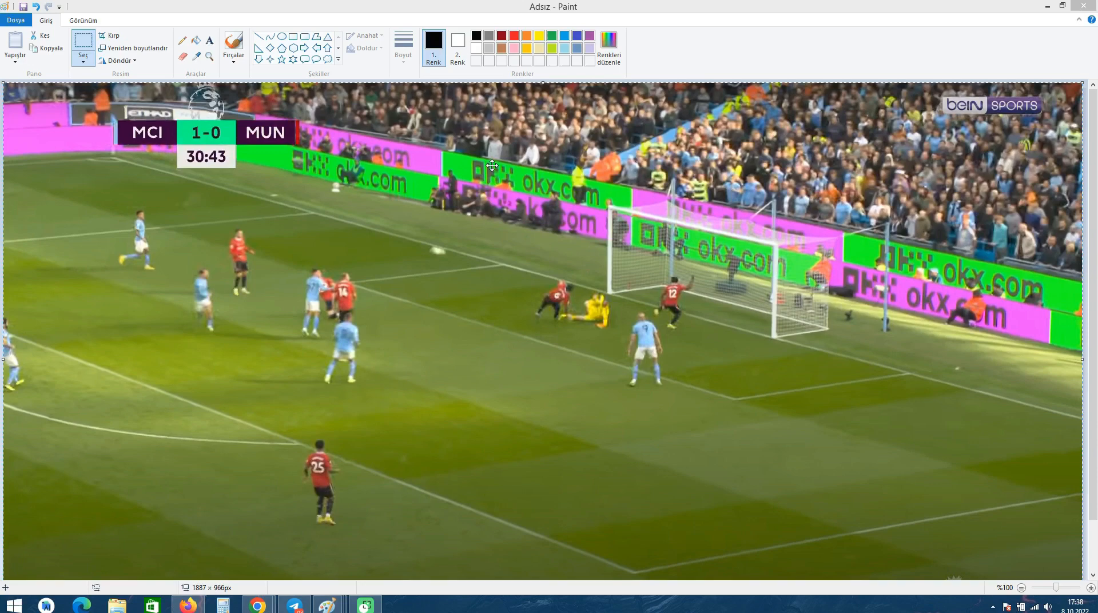
mouse_move(925, 409)
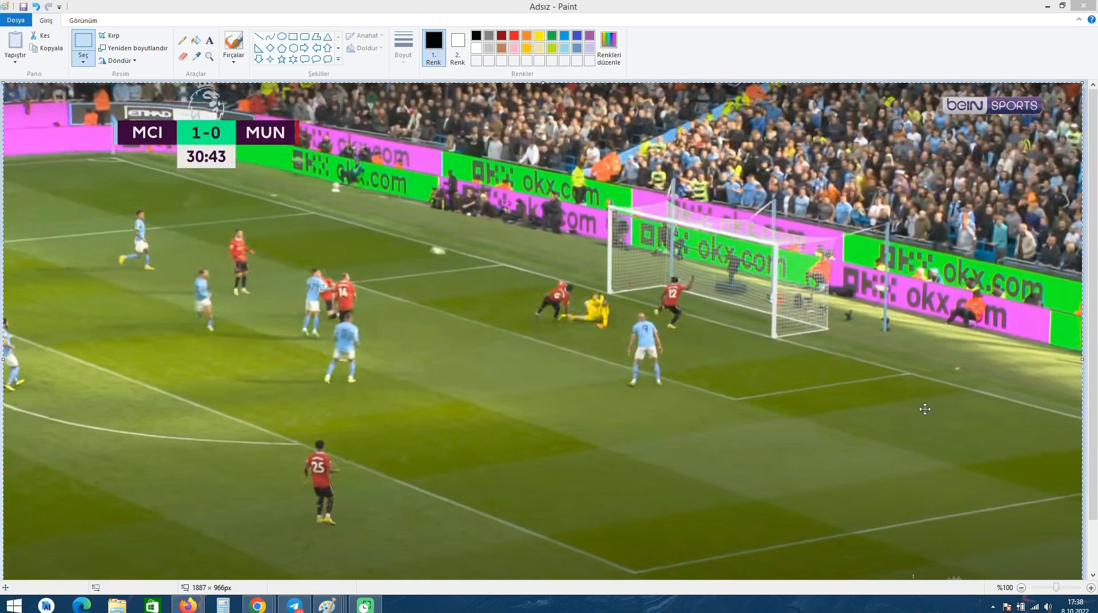